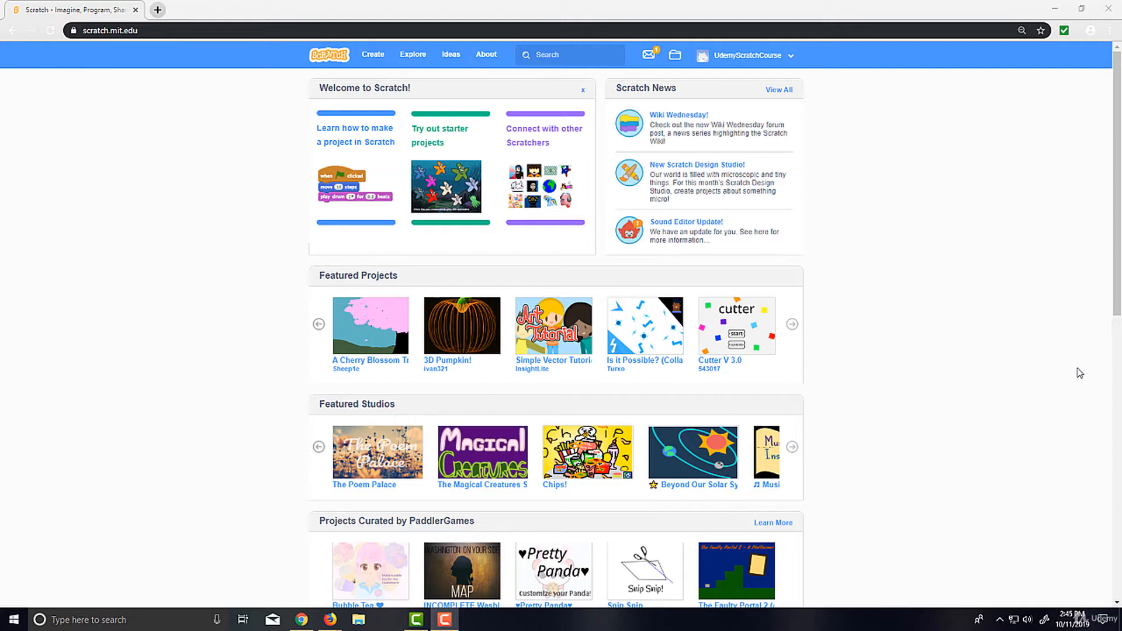
{"action": "mouse_move", "coordinate": [695, 139]}
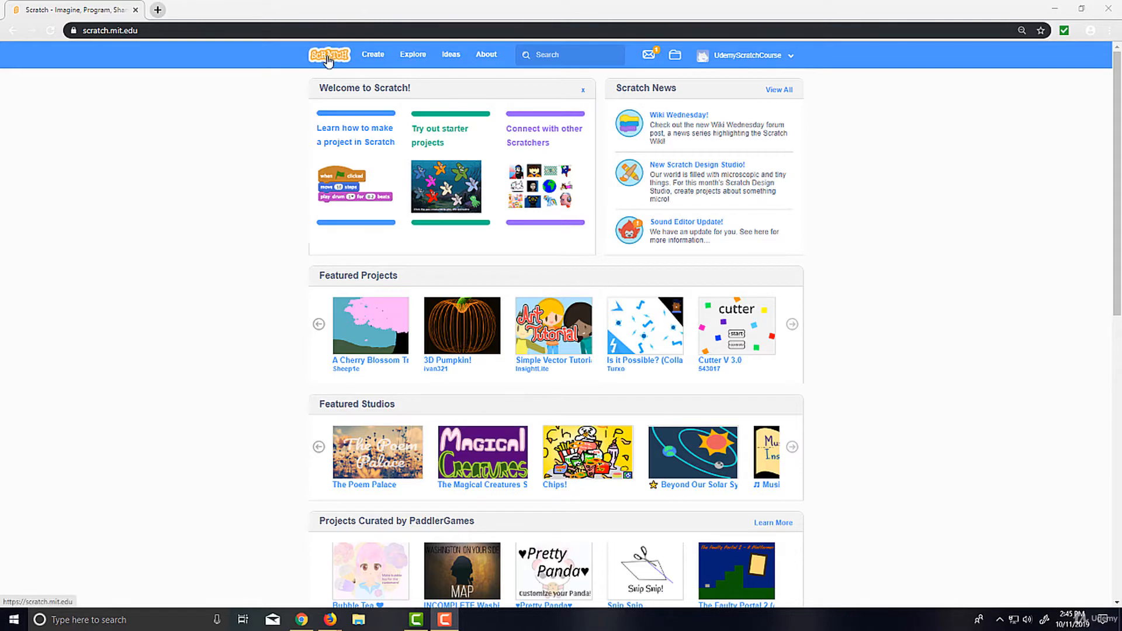
Scroll the homepage down to the footer with About, Community, Support, Legal and Scratch Family links
{"action": "scroll", "scroll_direction": "down", "scroll_amount": 3}
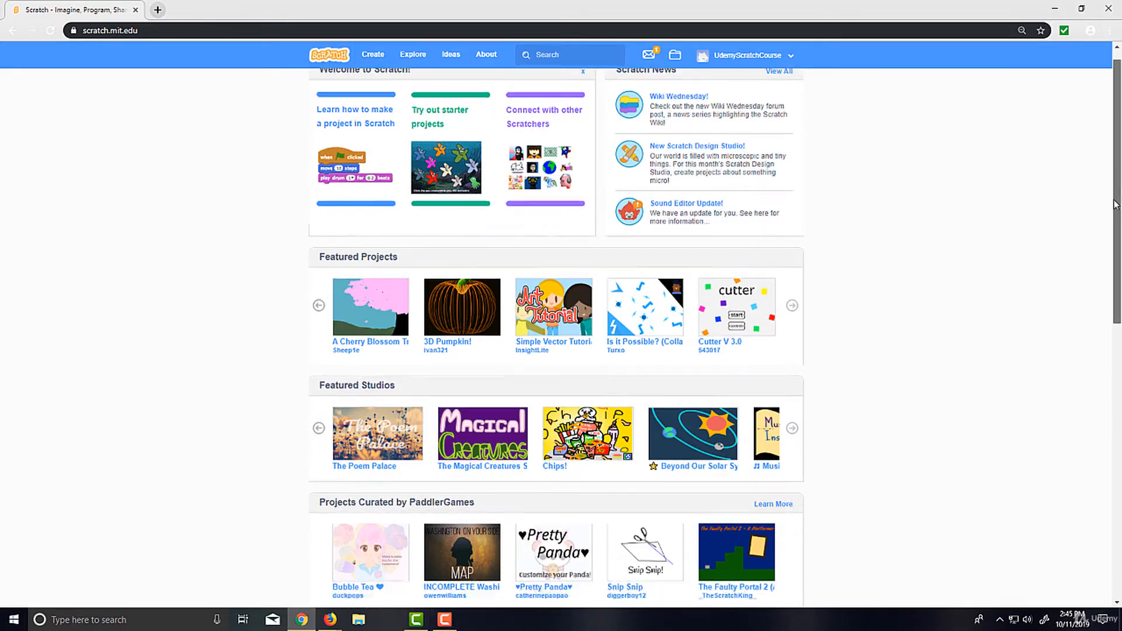
{"action": "scroll", "scroll_direction": "down", "scroll_amount": 3}
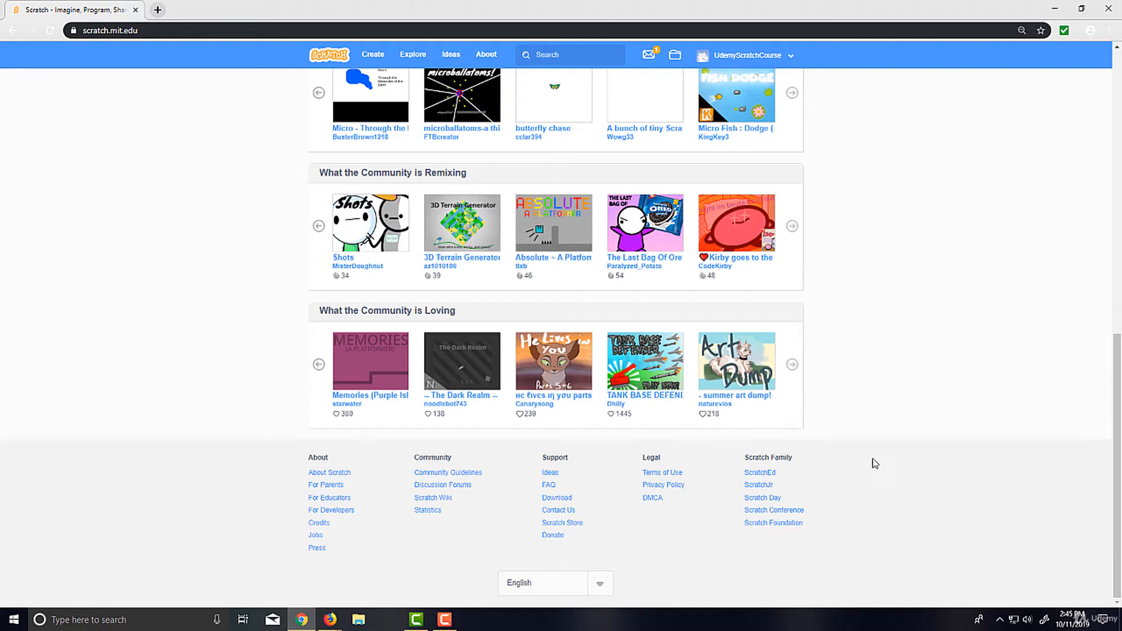
{"action": "mouse_move", "coordinate": [672, 461]}
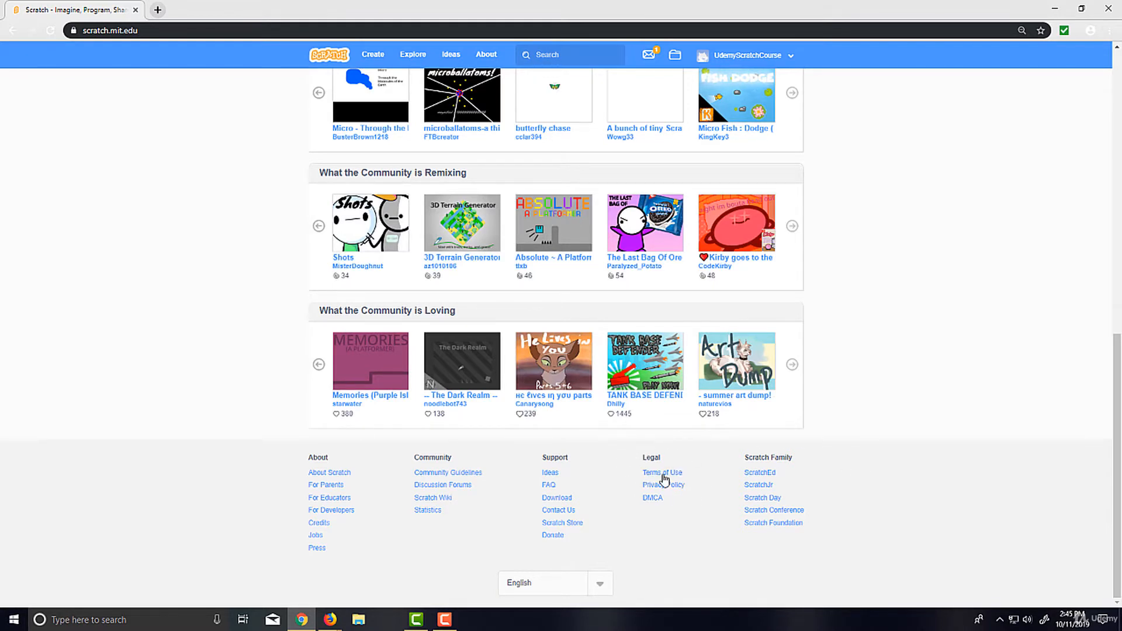
{"action": "mouse_move", "coordinate": [562, 489]}
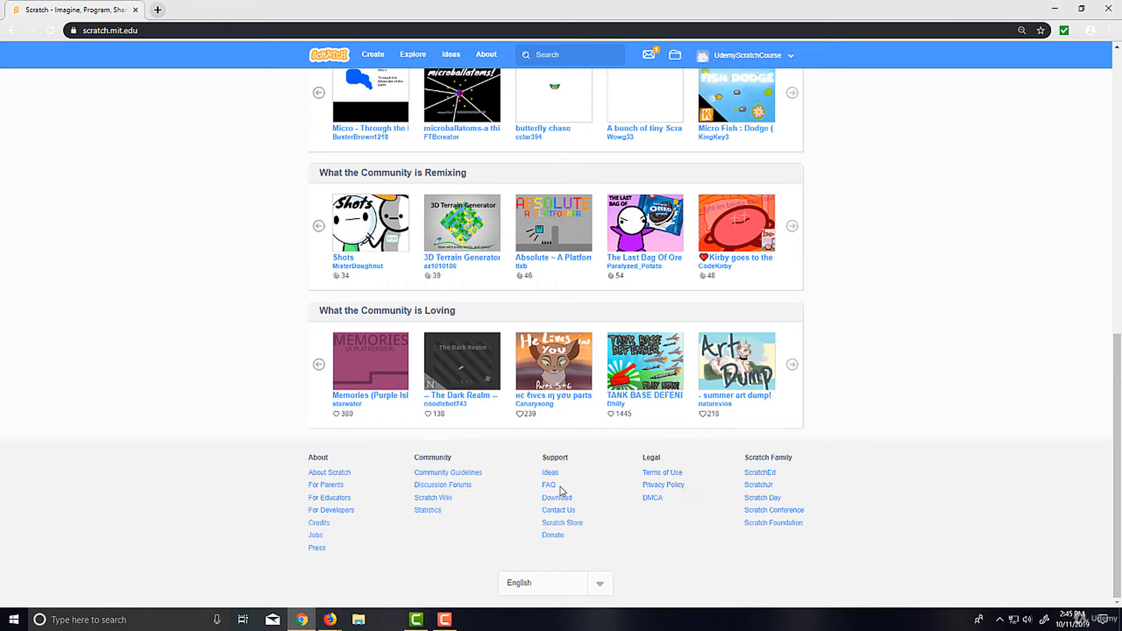
{"action": "mouse_move", "coordinate": [569, 512]}
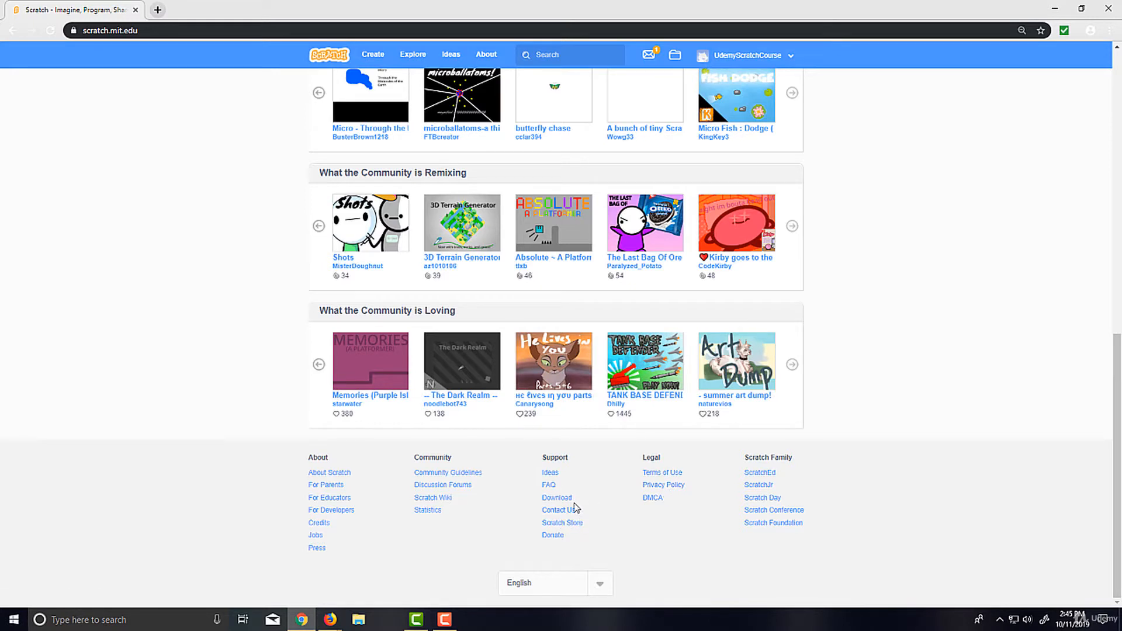
{"action": "mouse_move", "coordinate": [435, 500]}
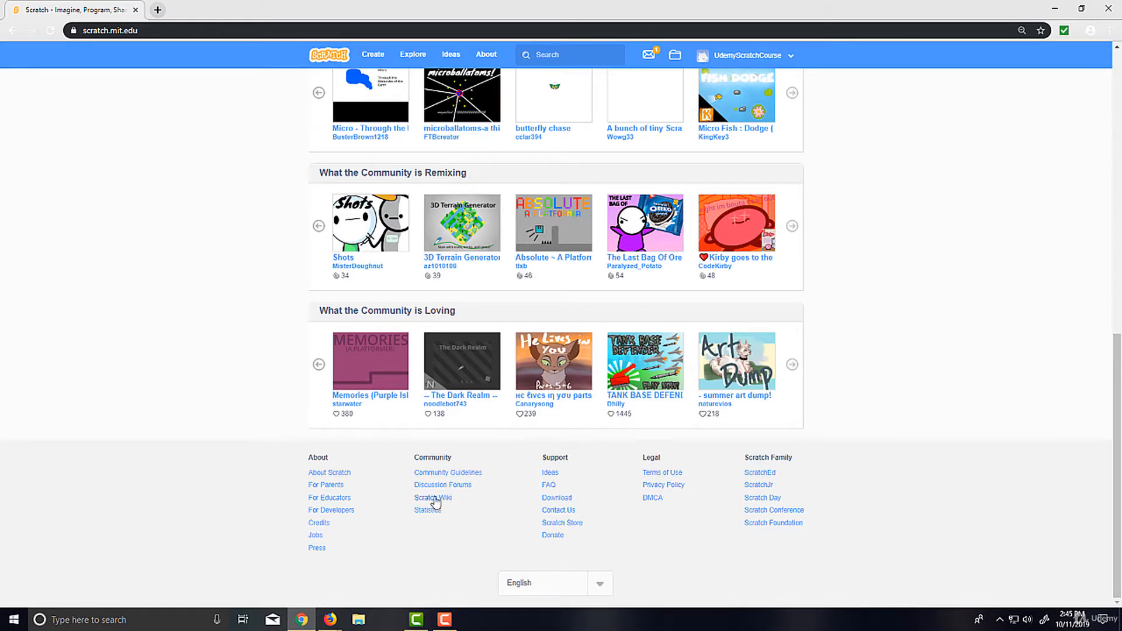
{"action": "mouse_move", "coordinate": [442, 502]}
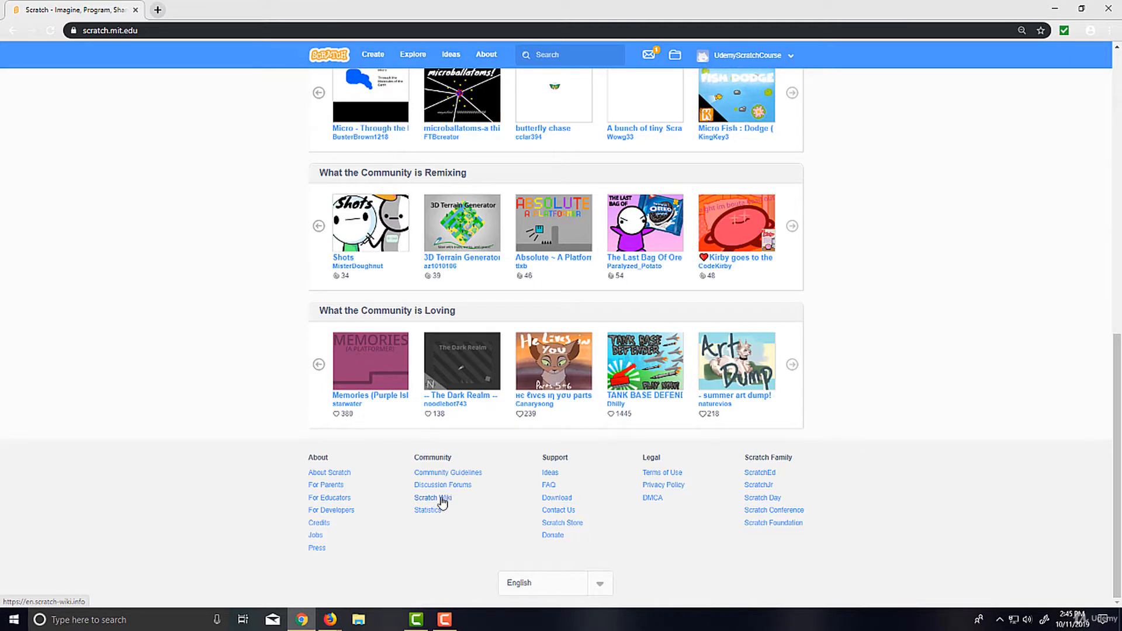
Go to the Scratch Wiki home page via the Community footer link
{"action": "left_click", "coordinate": [432, 498]}
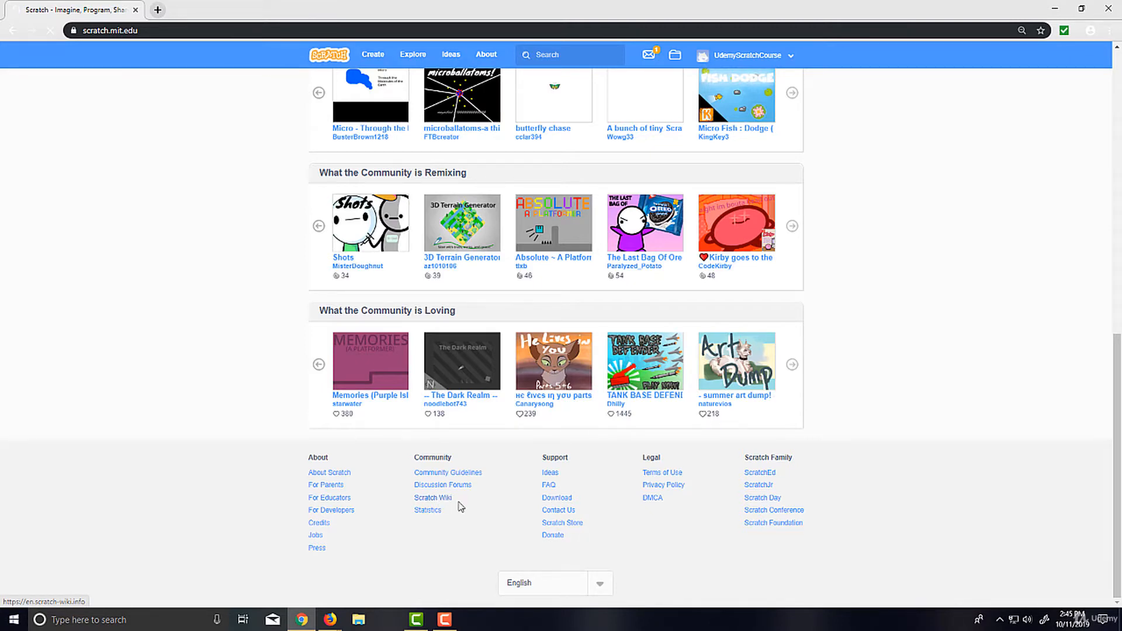
{"action": "left_click", "coordinate": [432, 498]}
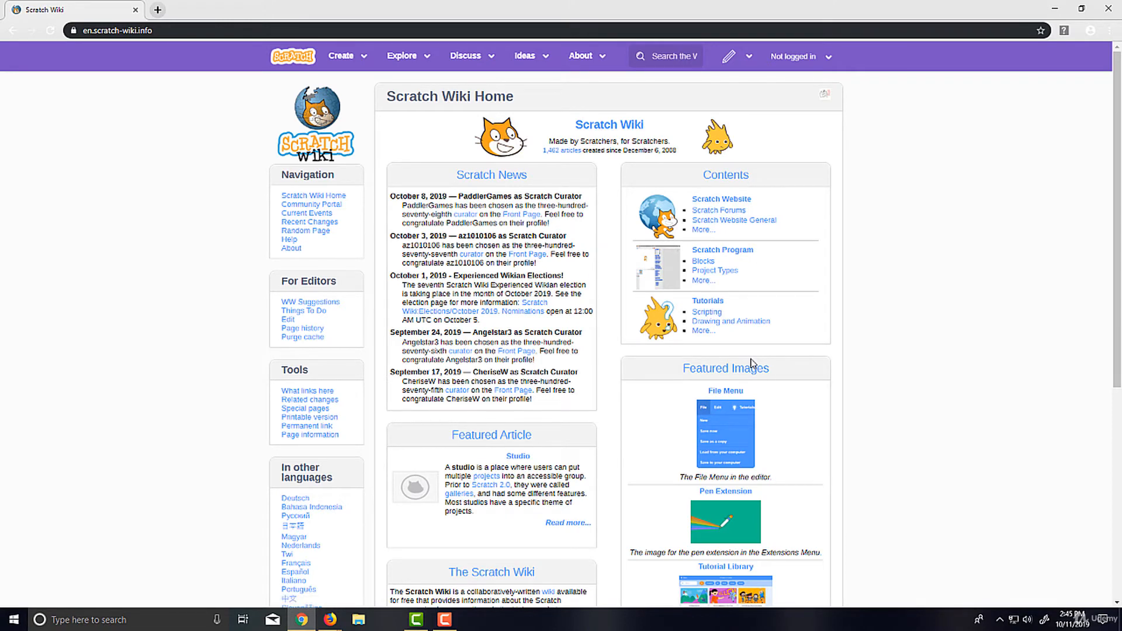
{"action": "mouse_move", "coordinate": [681, 315]}
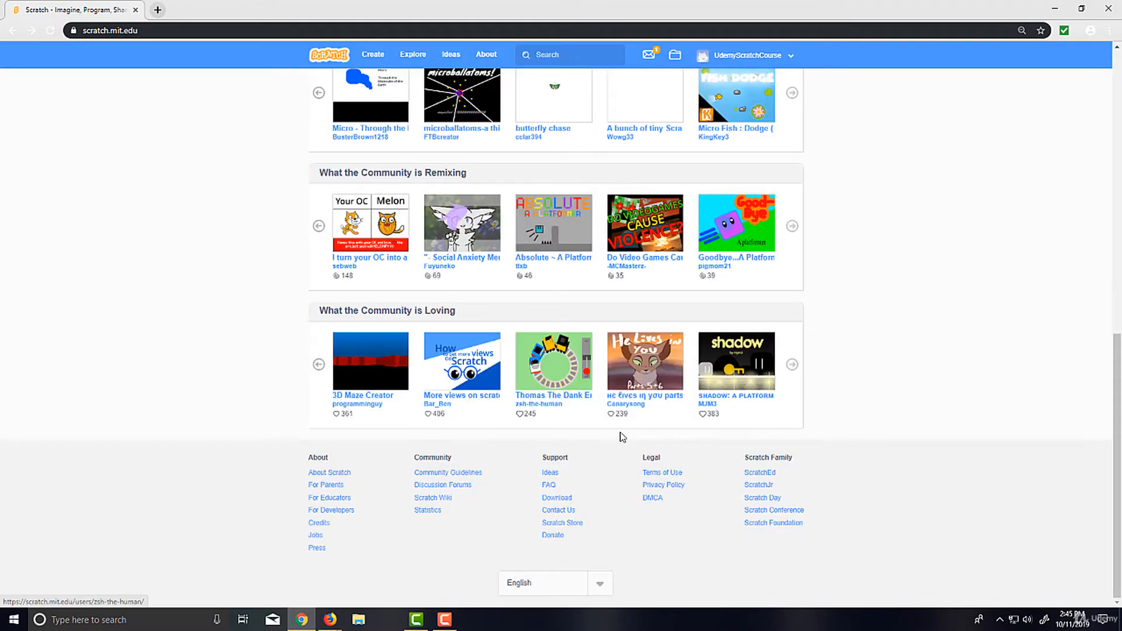
{"action": "mouse_move", "coordinate": [559, 536]}
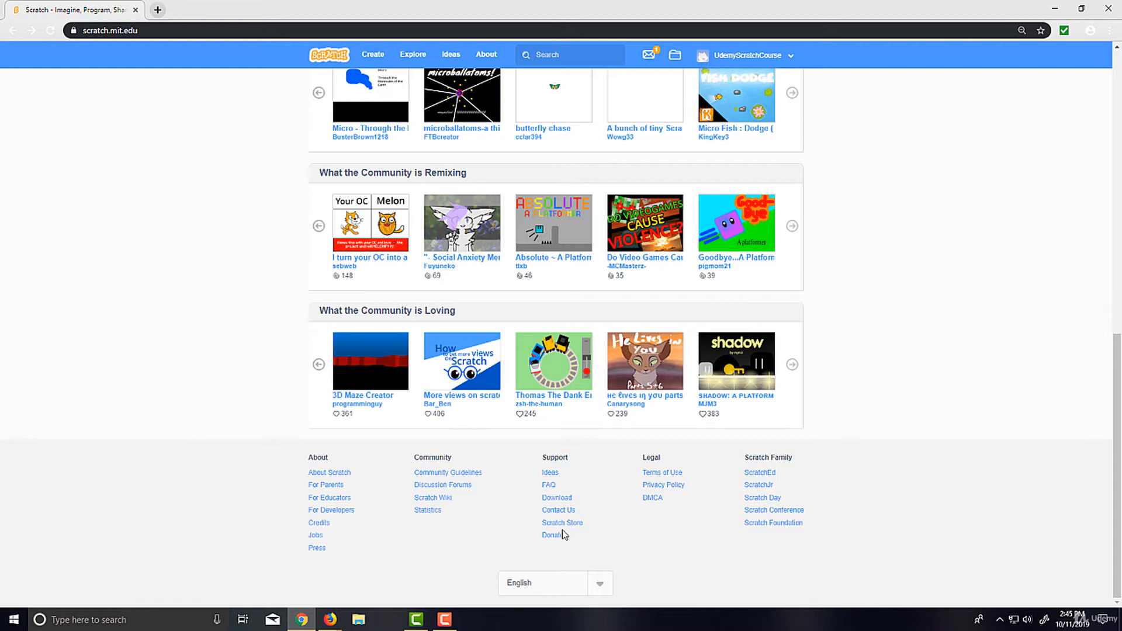
{"action": "mouse_move", "coordinate": [566, 503]}
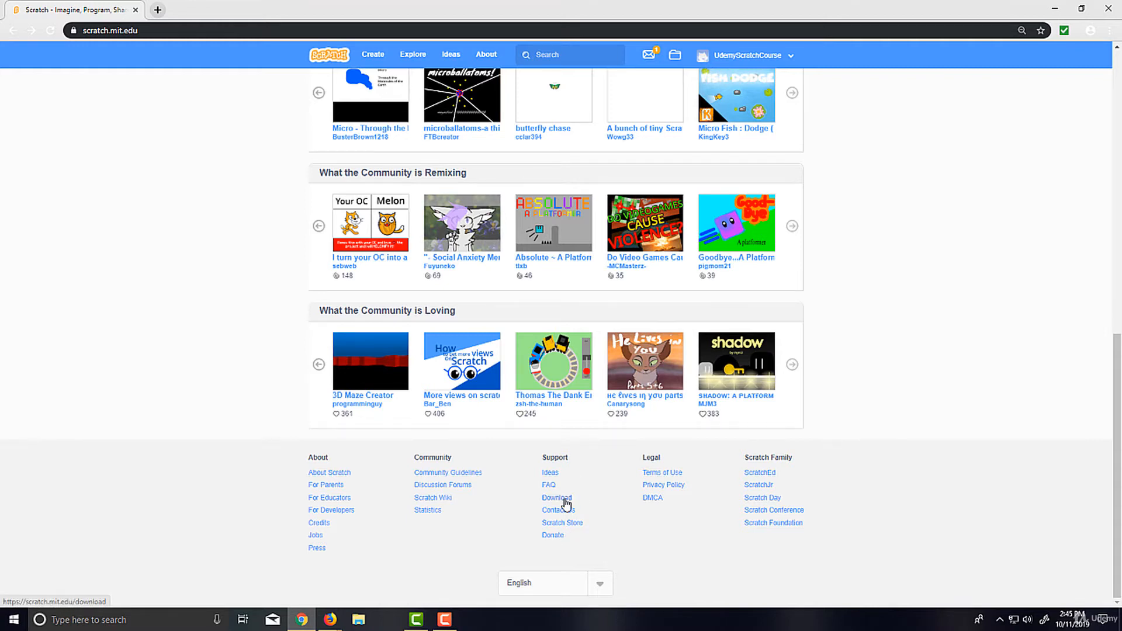
Go to the Scratch Desktop download page via the Support footer link
{"action": "left_click", "coordinate": [557, 498]}
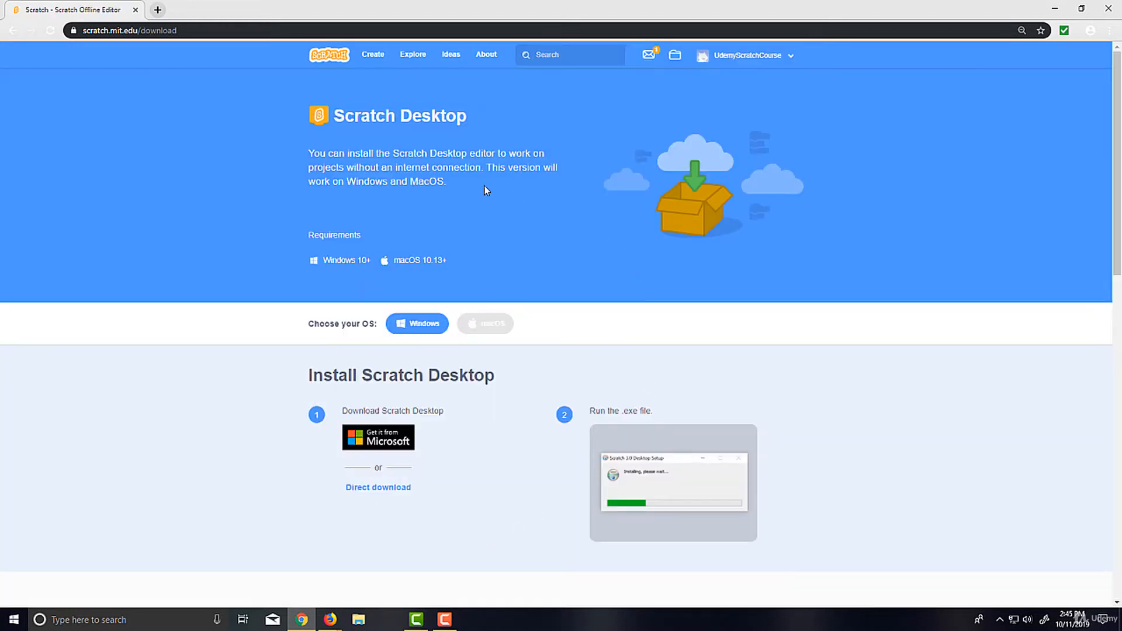
{"action": "mouse_move", "coordinate": [435, 292]}
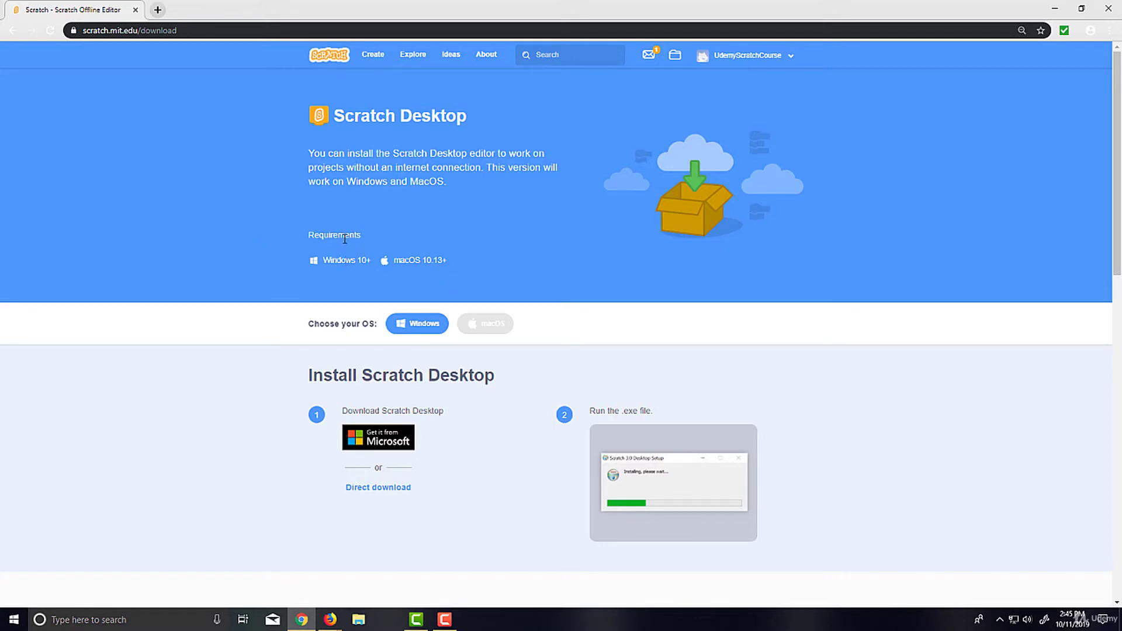
{"action": "mouse_move", "coordinate": [469, 248]}
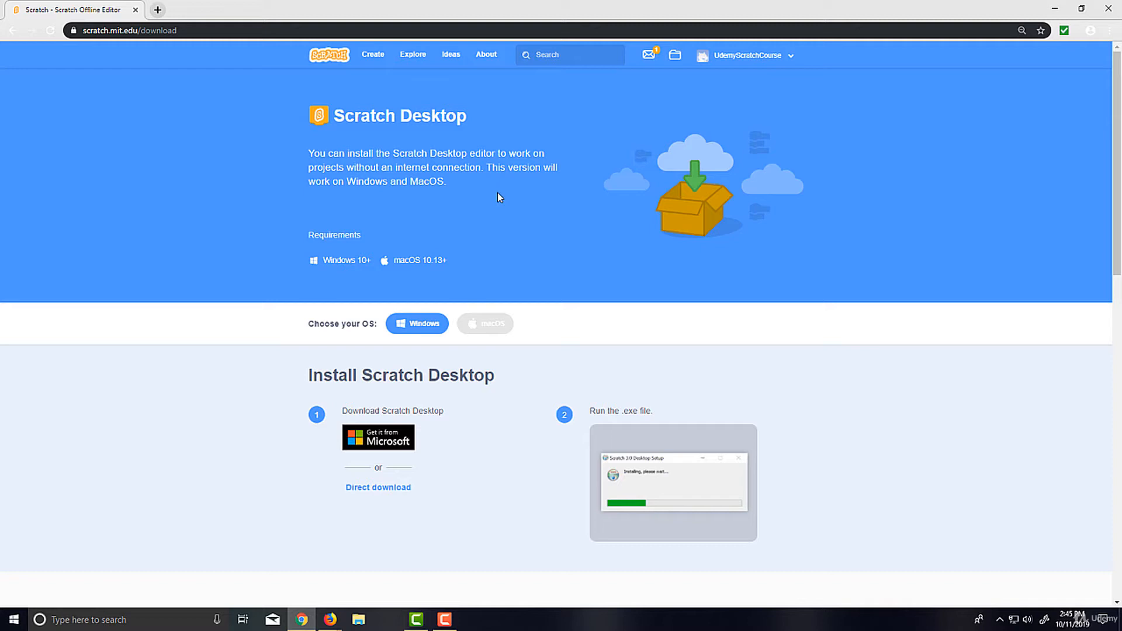
{"action": "mouse_move", "coordinate": [464, 256]}
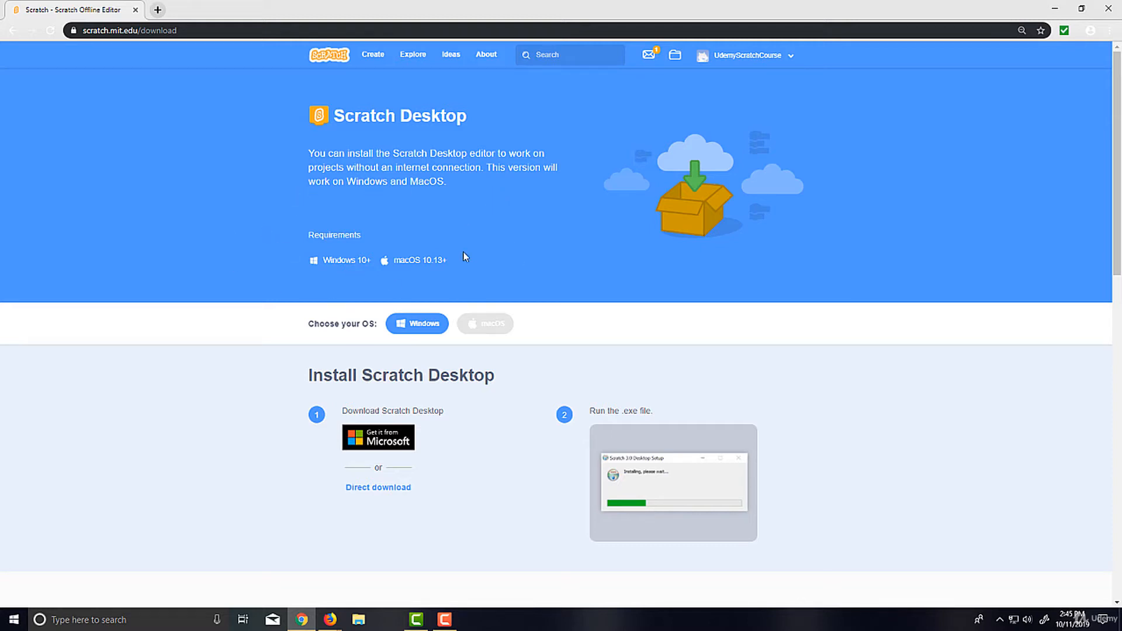
{"action": "mouse_move", "coordinate": [514, 326]}
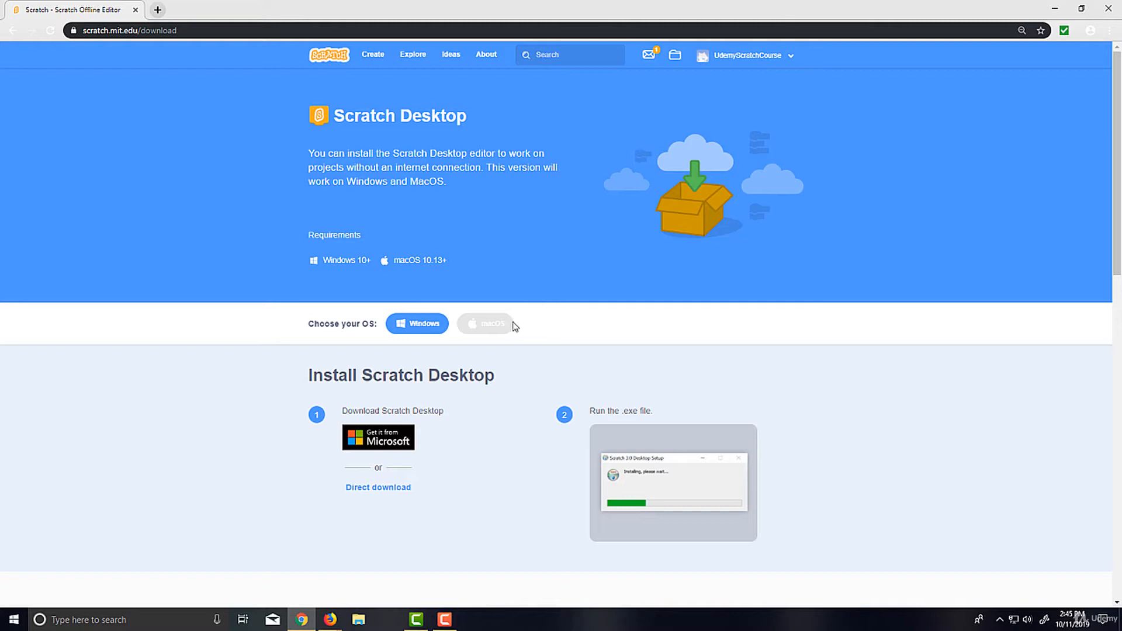
{"action": "mouse_move", "coordinate": [554, 342]}
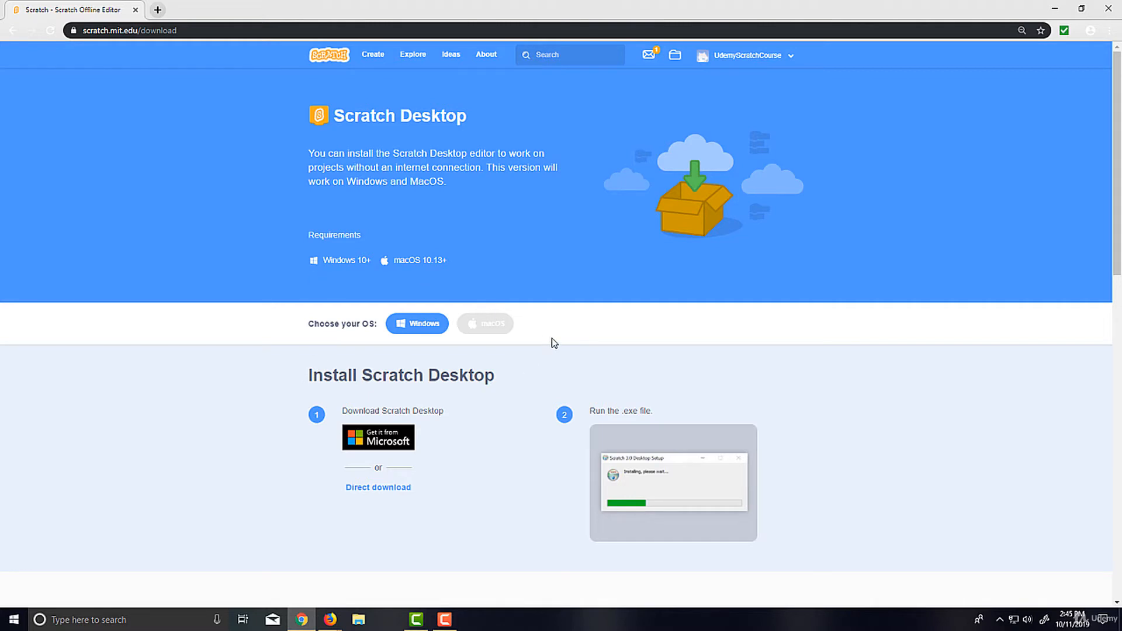
{"action": "mouse_move", "coordinate": [485, 273]}
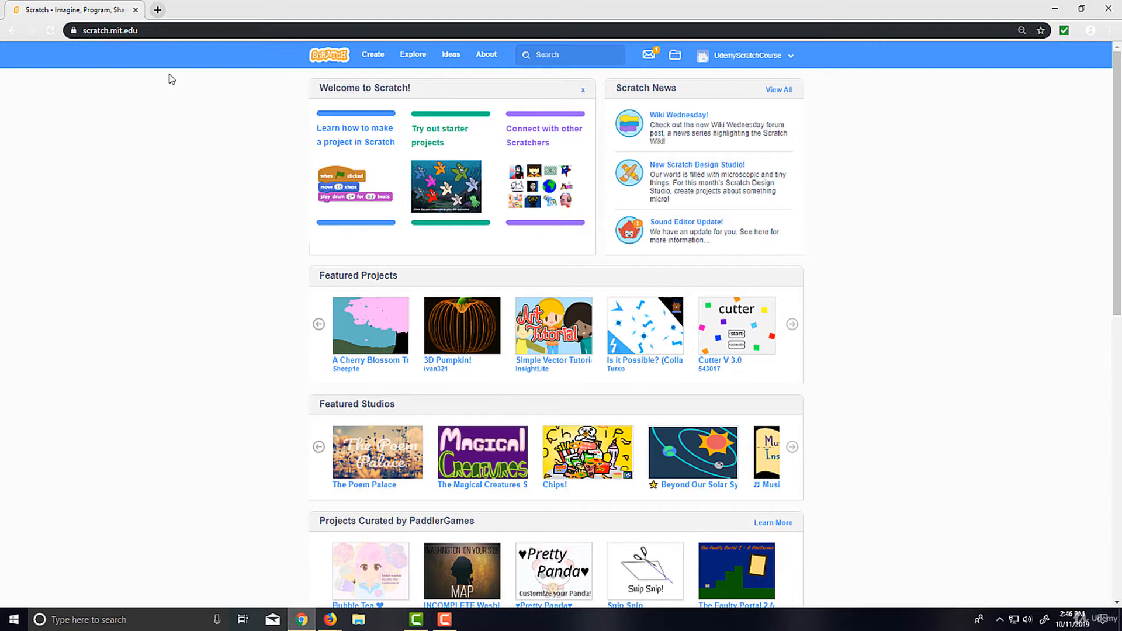
{"action": "mouse_move", "coordinate": [372, 58]}
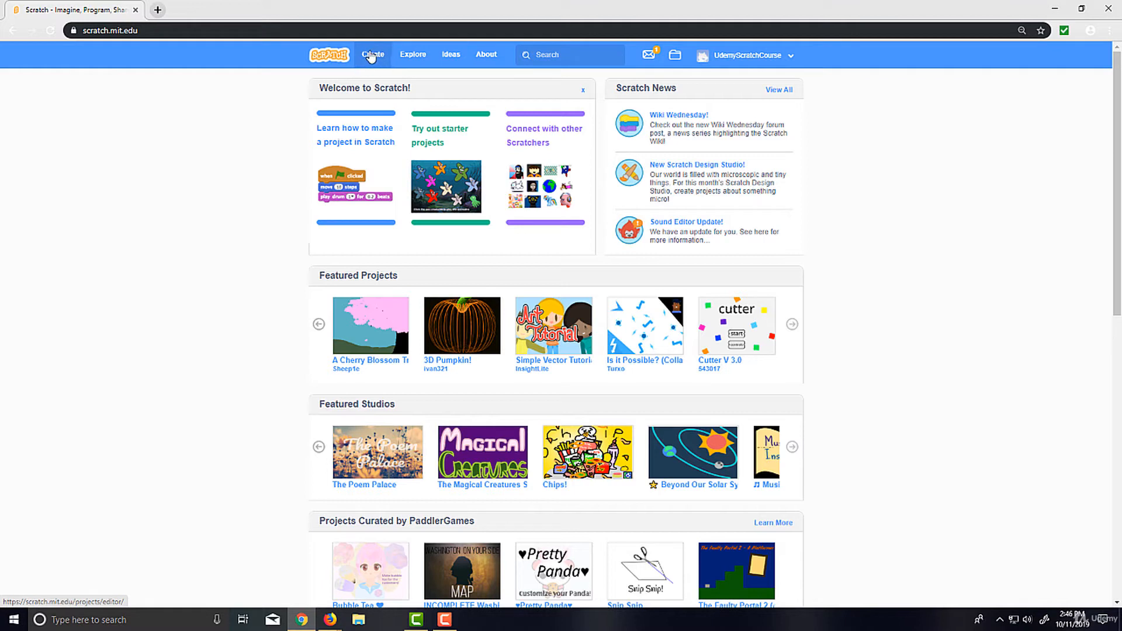
{"action": "mouse_move", "coordinate": [402, 54]}
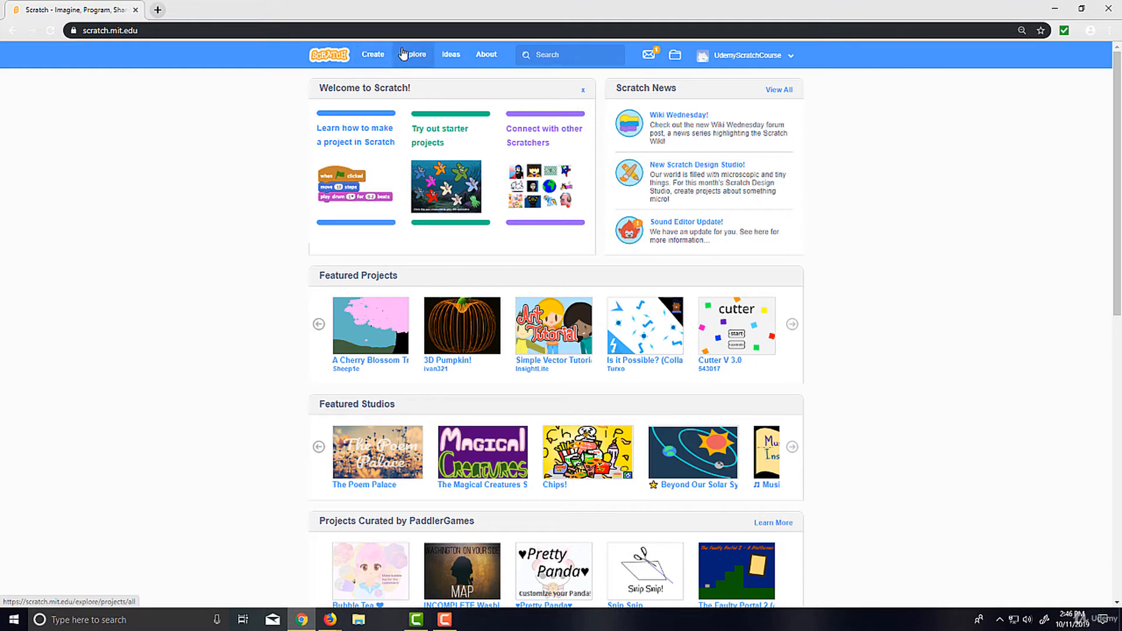
{"action": "mouse_move", "coordinate": [416, 66]}
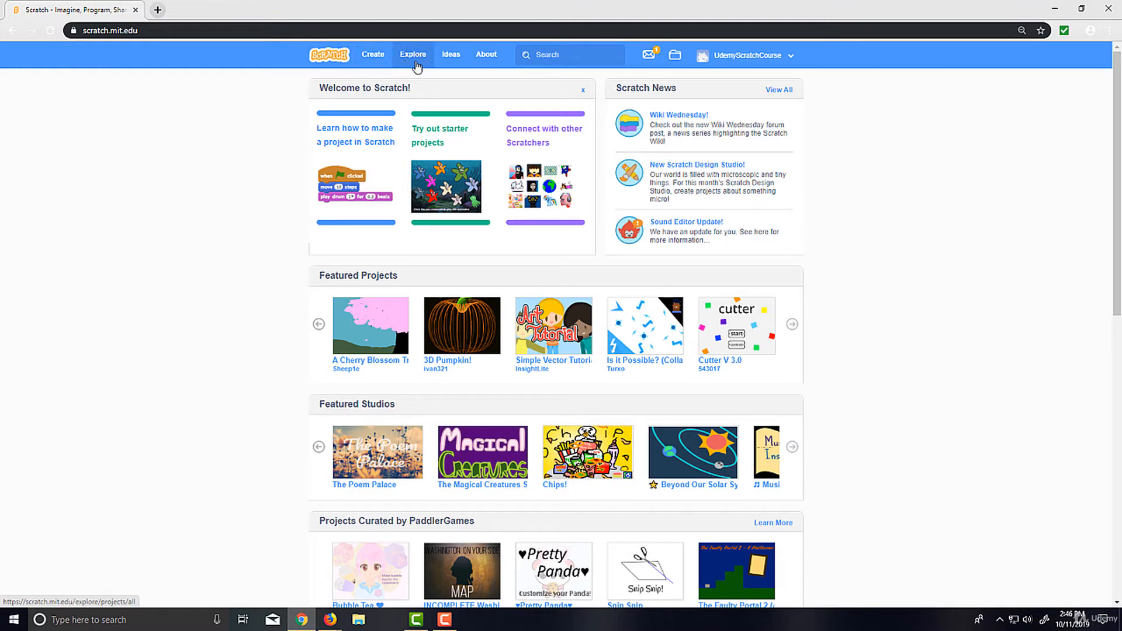
{"action": "mouse_move", "coordinate": [418, 52]}
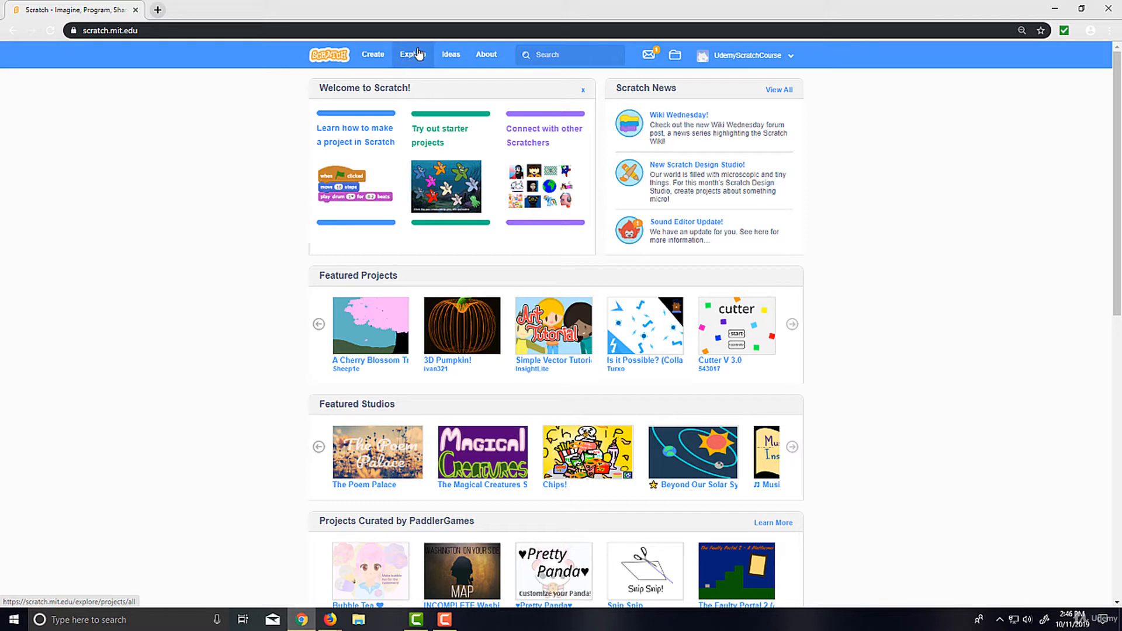
{"action": "mouse_move", "coordinate": [417, 70]}
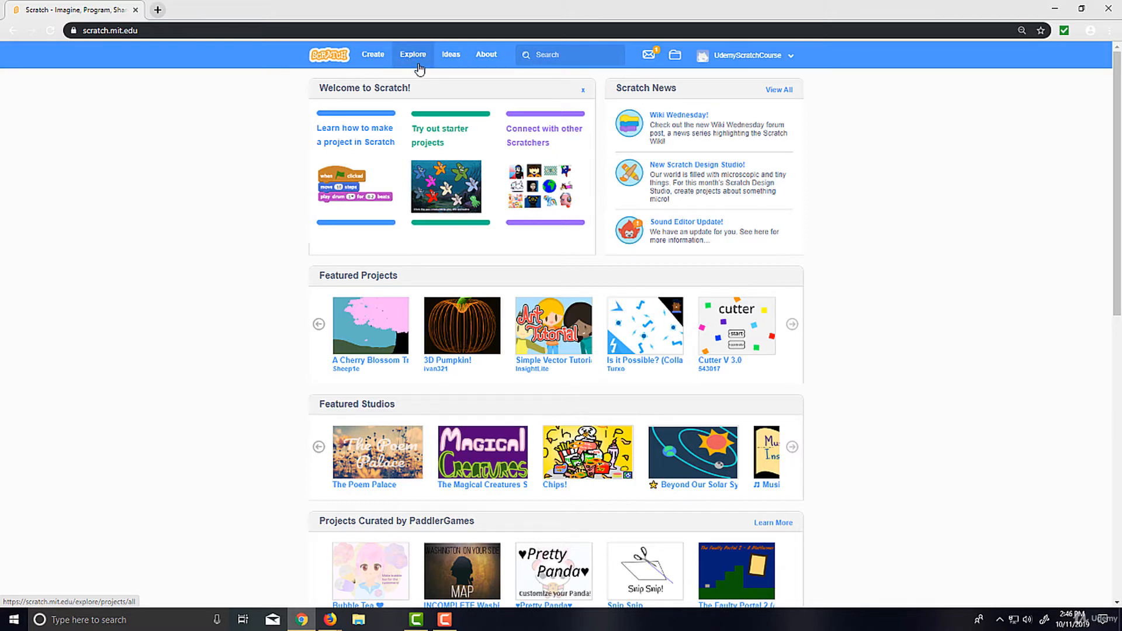
{"action": "mouse_move", "coordinate": [409, 71]}
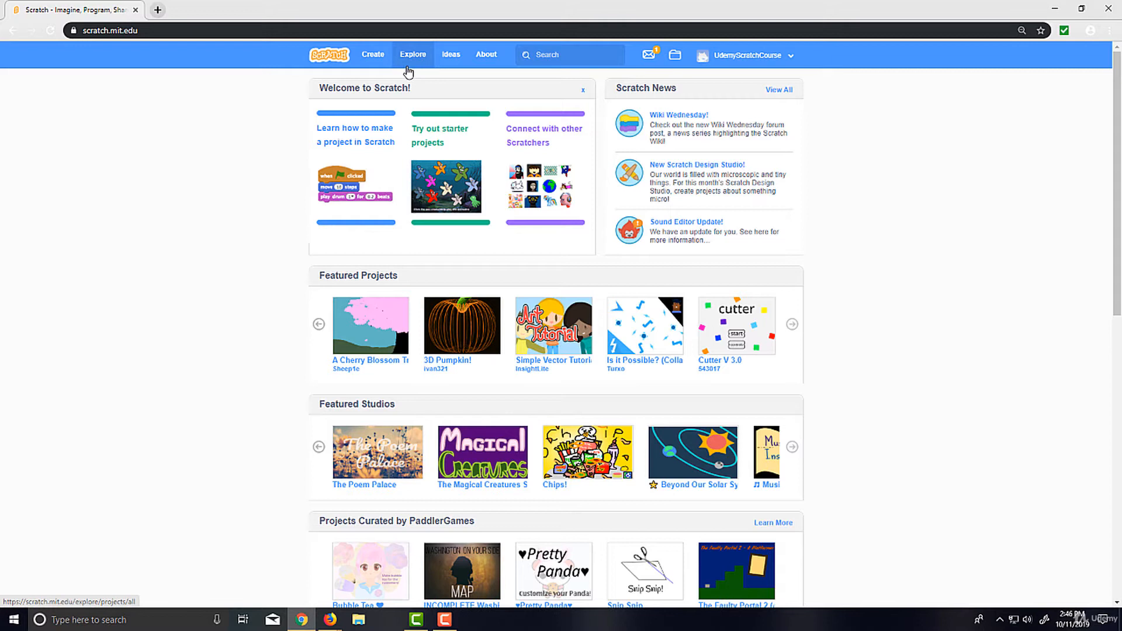
{"action": "mouse_move", "coordinate": [450, 59]}
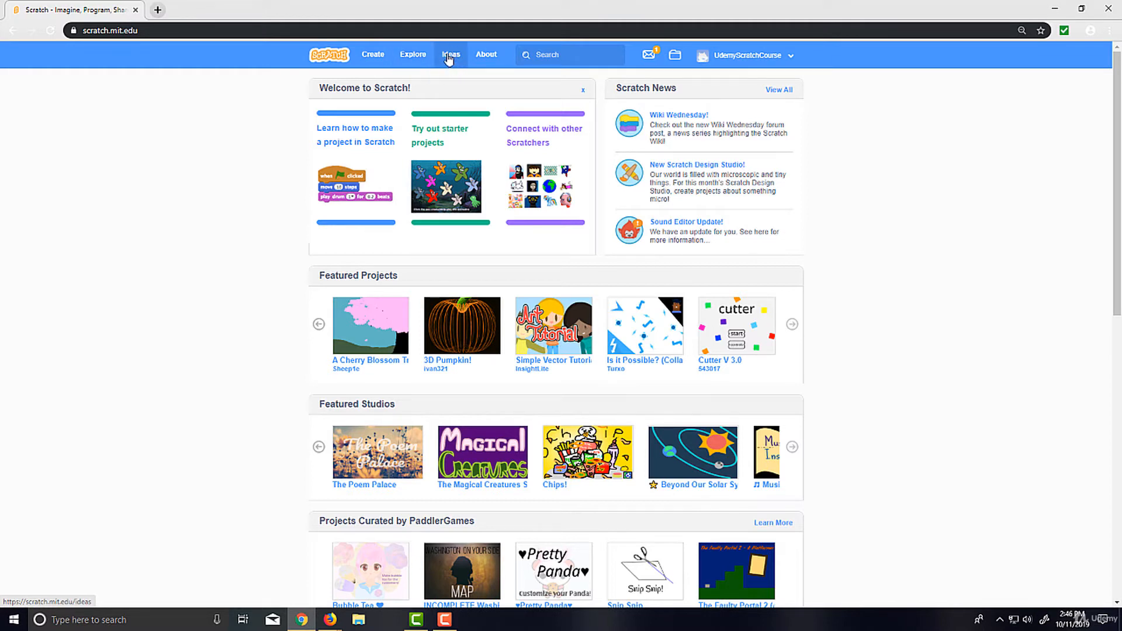
{"action": "mouse_move", "coordinate": [460, 58]}
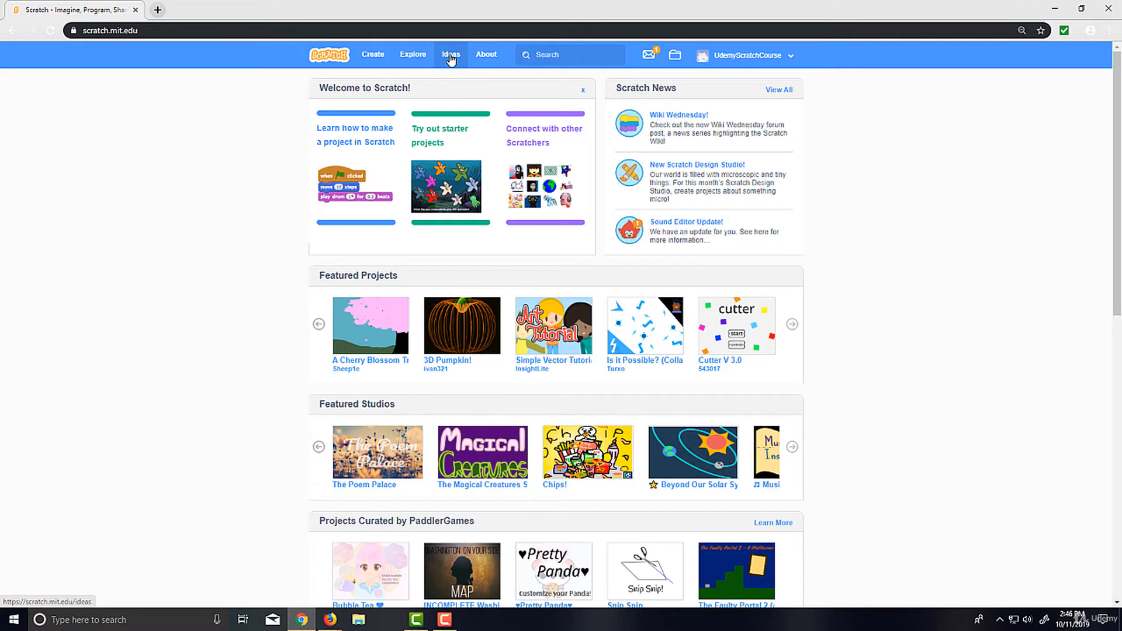
{"action": "mouse_move", "coordinate": [442, 75]}
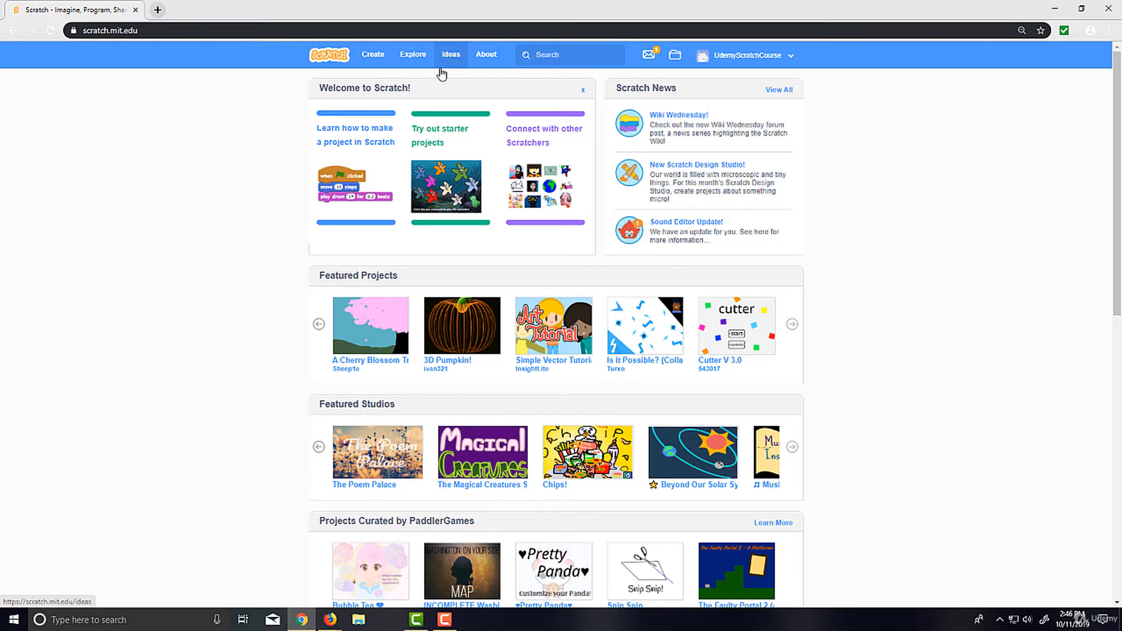
{"action": "mouse_move", "coordinate": [461, 71]}
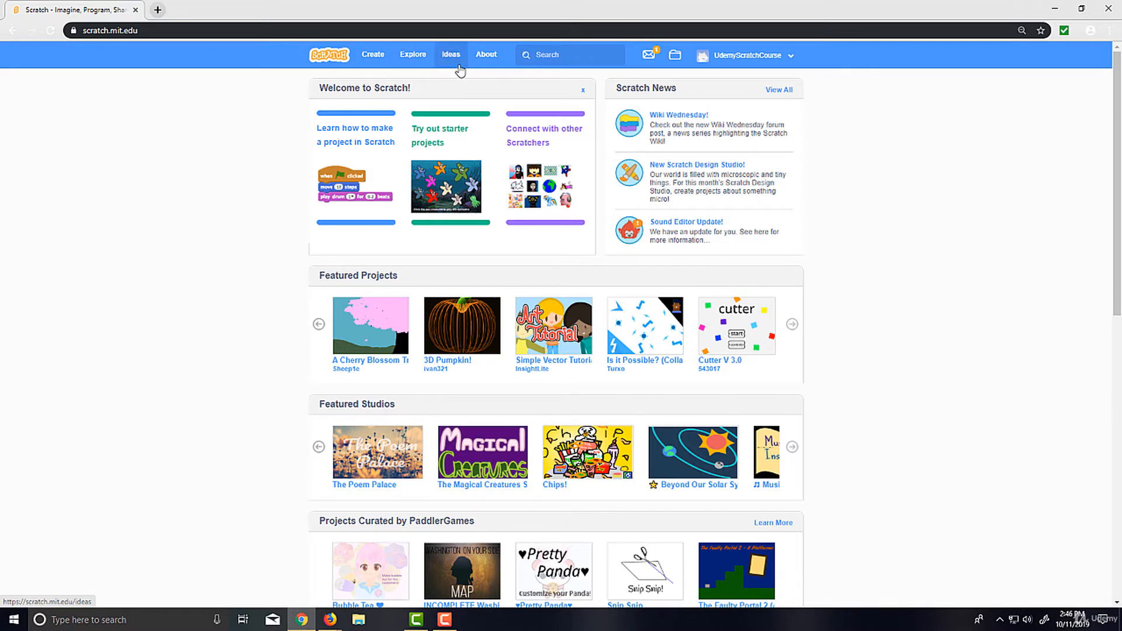
{"action": "mouse_move", "coordinate": [487, 54]}
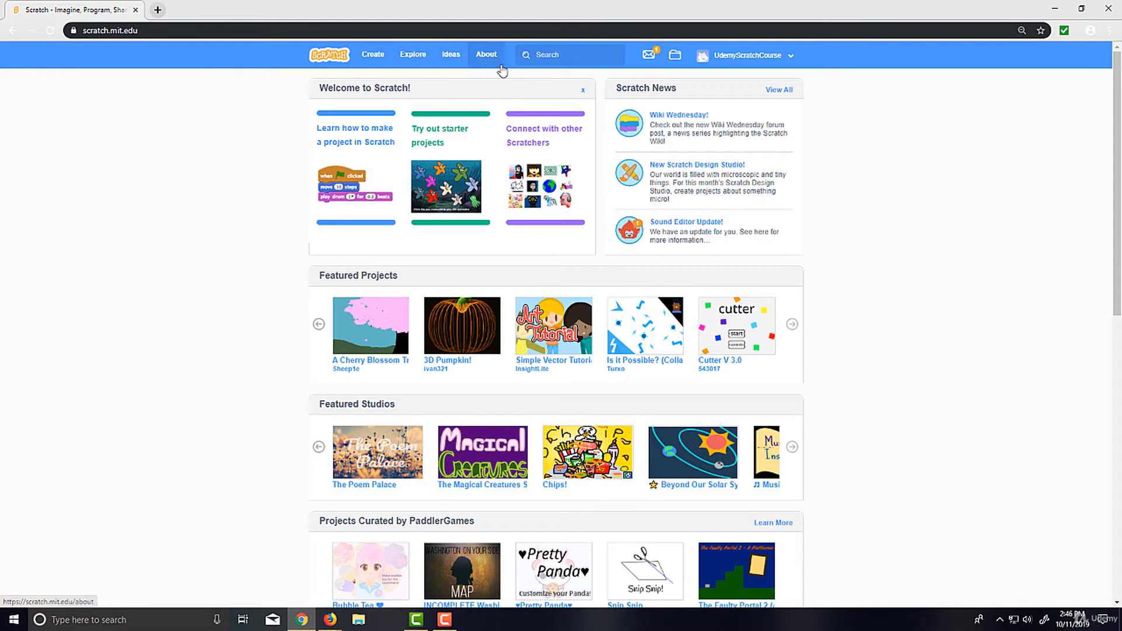
{"action": "mouse_move", "coordinate": [479, 67]}
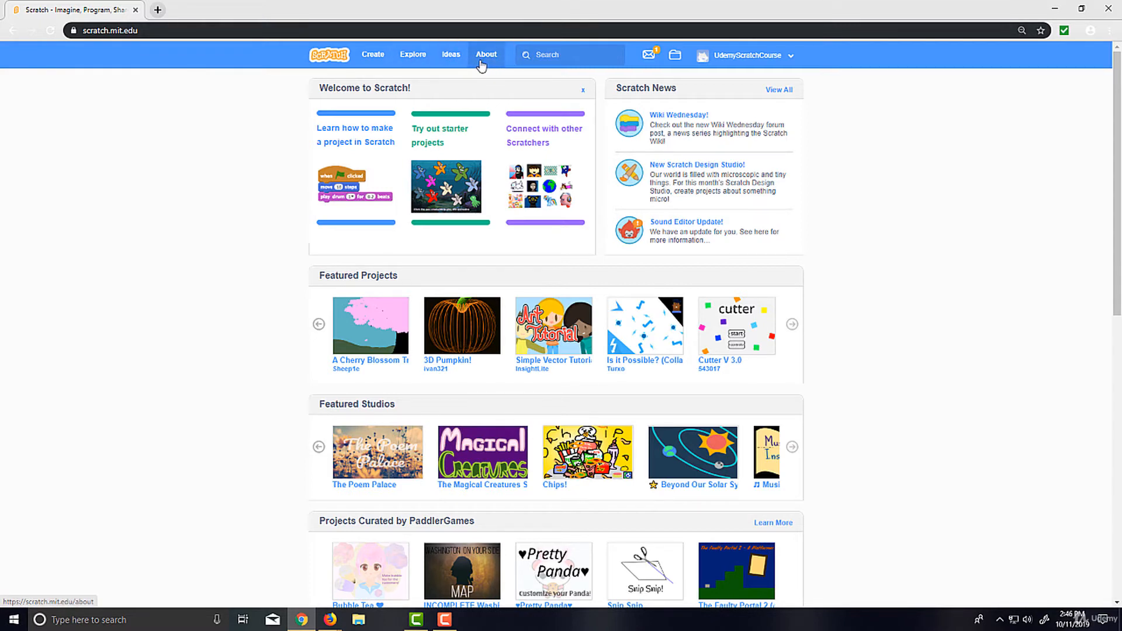
{"action": "mouse_move", "coordinate": [496, 63]}
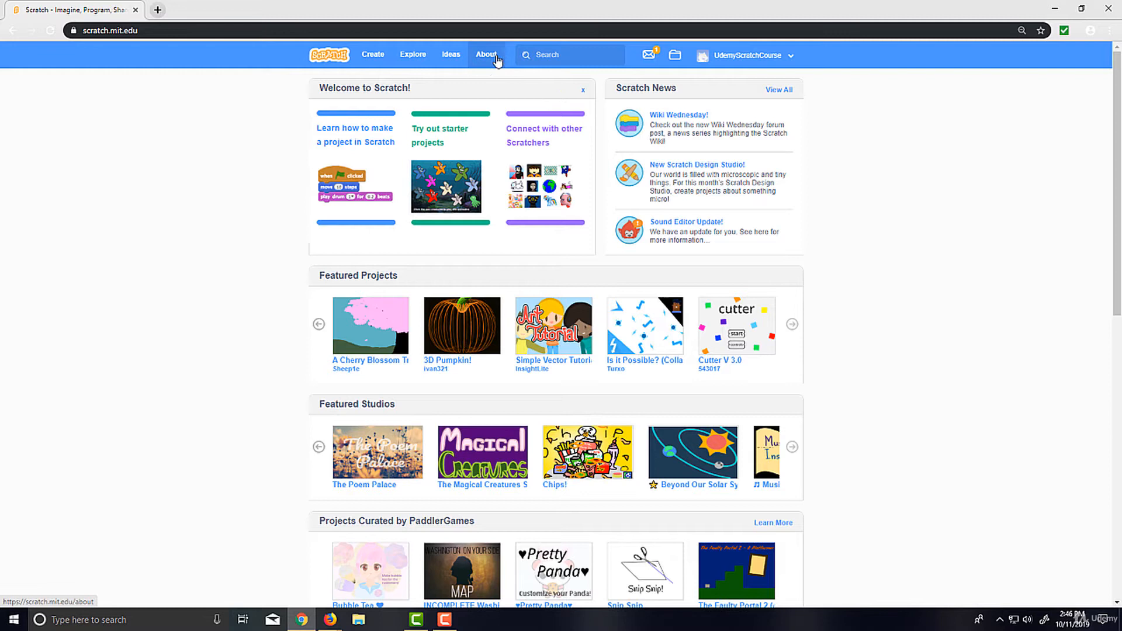
{"action": "mouse_move", "coordinate": [496, 76]}
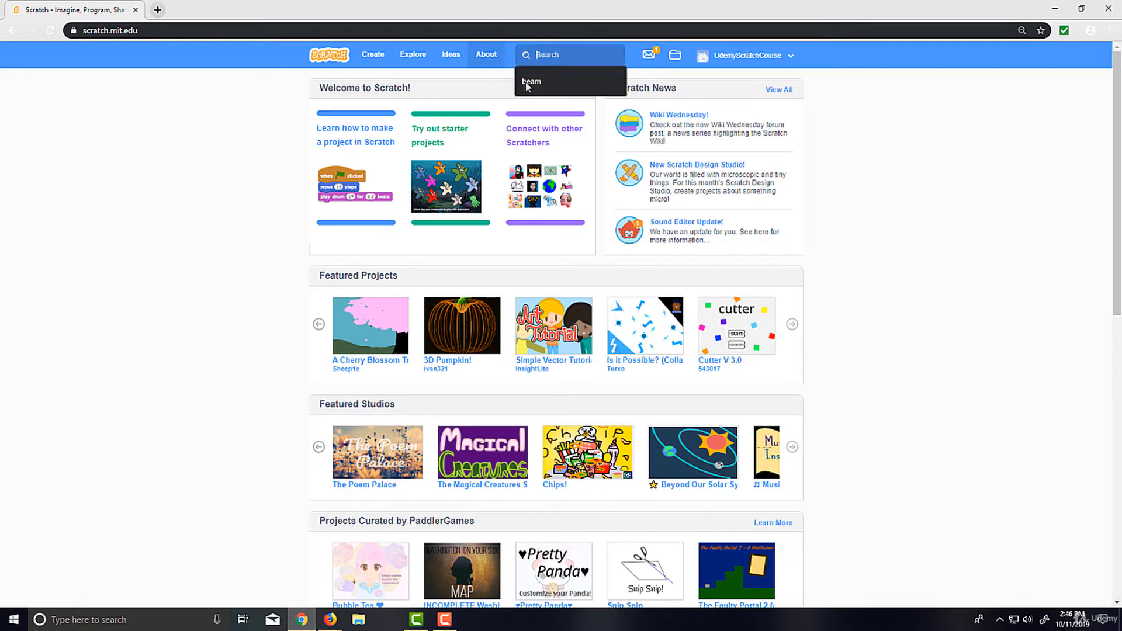
{"action": "mouse_move", "coordinate": [758, 119]}
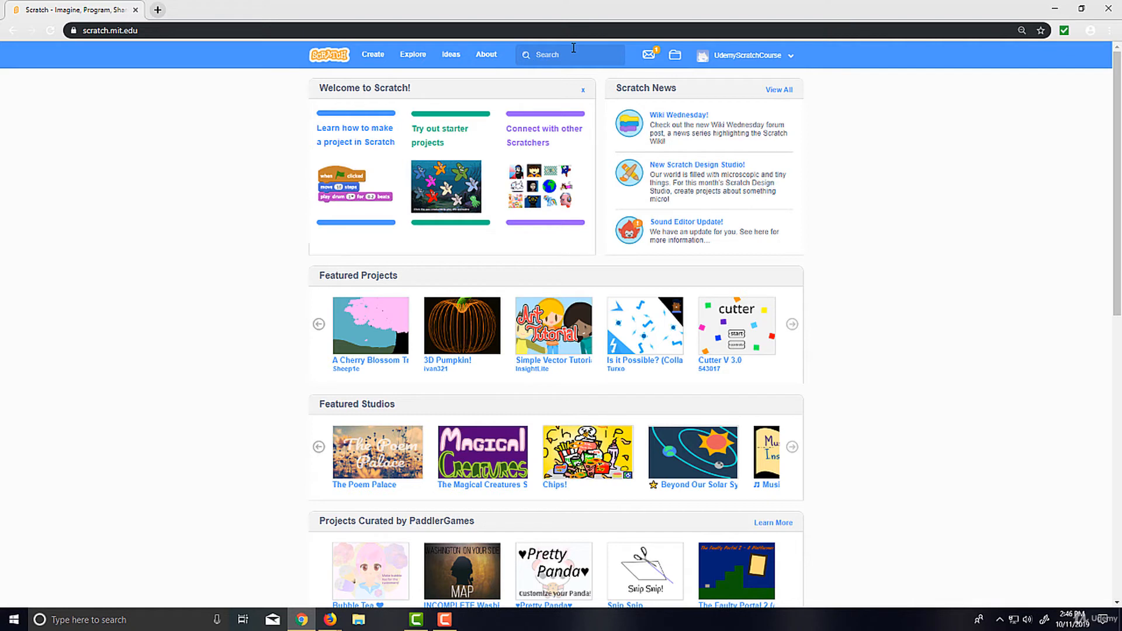
{"action": "mouse_move", "coordinate": [550, 70]}
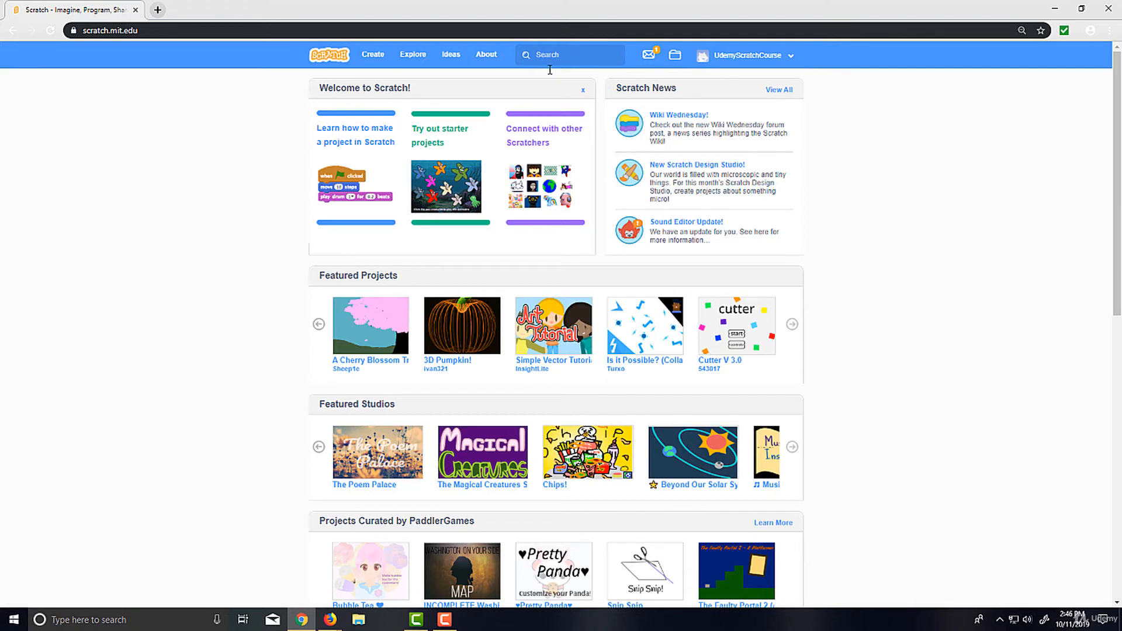
{"action": "mouse_move", "coordinate": [648, 76]}
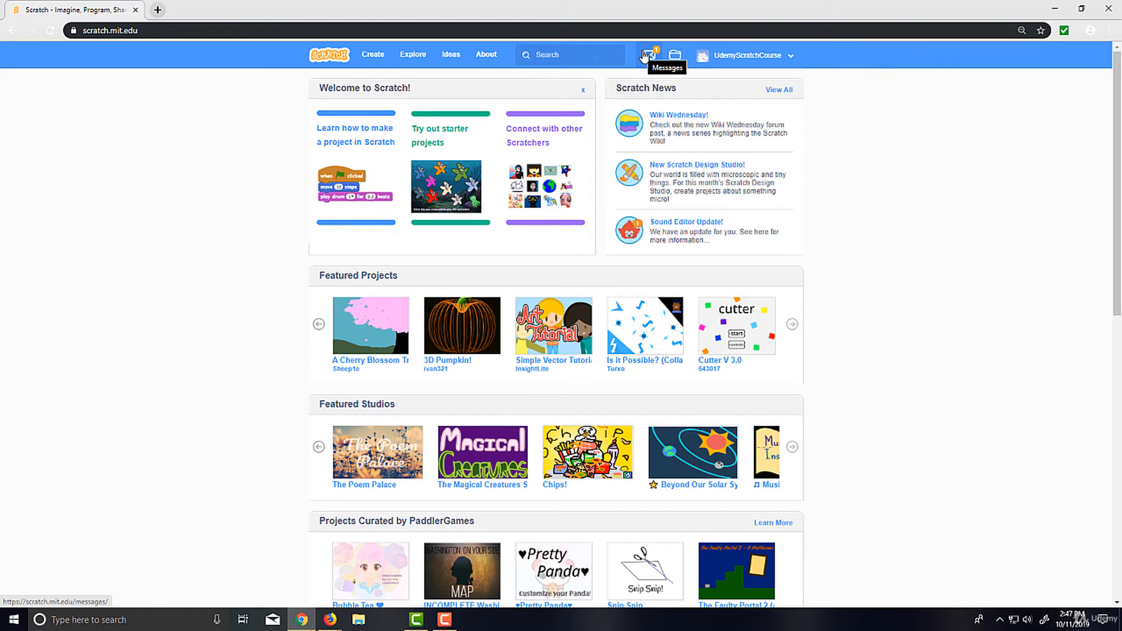
{"action": "mouse_move", "coordinate": [681, 54]}
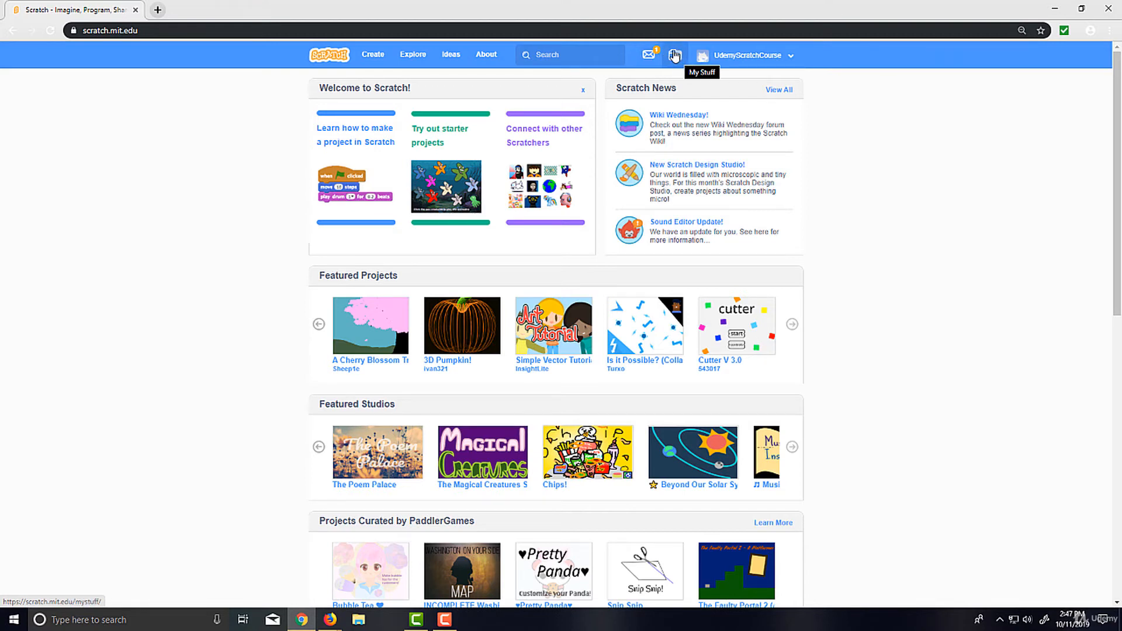
{"action": "mouse_move", "coordinate": [688, 50]}
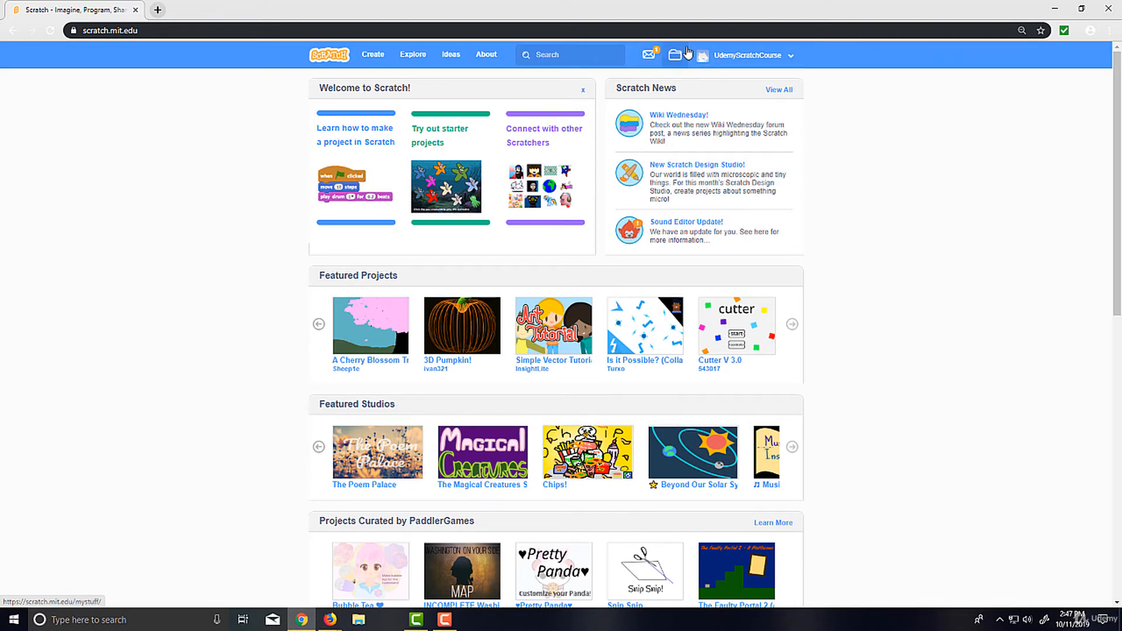
{"action": "mouse_move", "coordinate": [676, 55]}
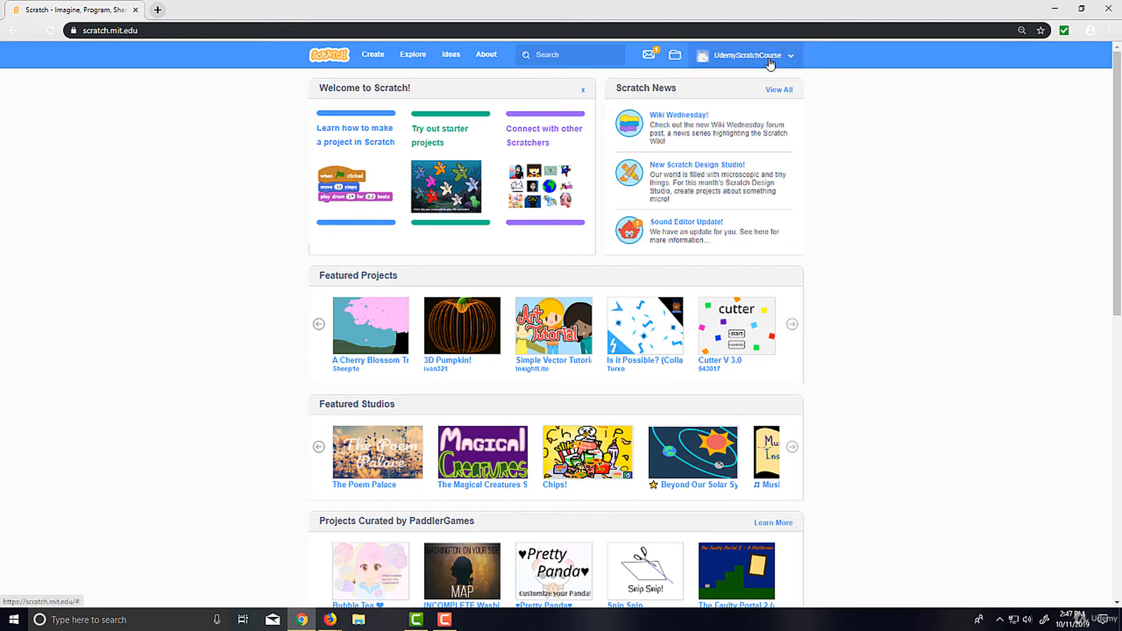
{"action": "left_click", "coordinate": [759, 54]}
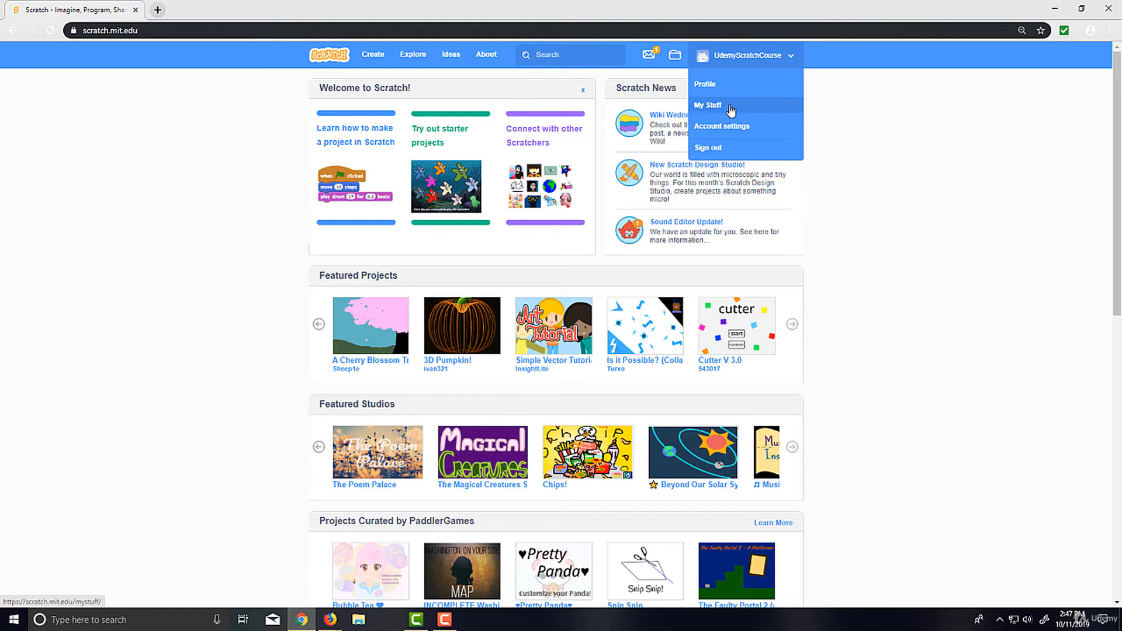
{"action": "mouse_move", "coordinate": [675, 54]}
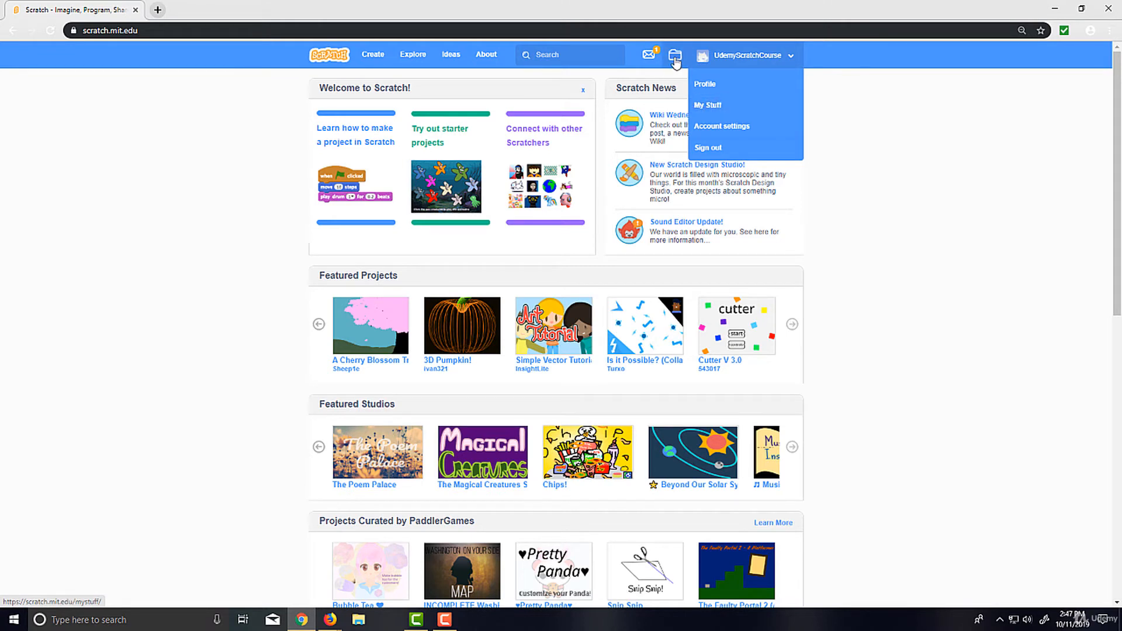
{"action": "mouse_move", "coordinate": [667, 70]}
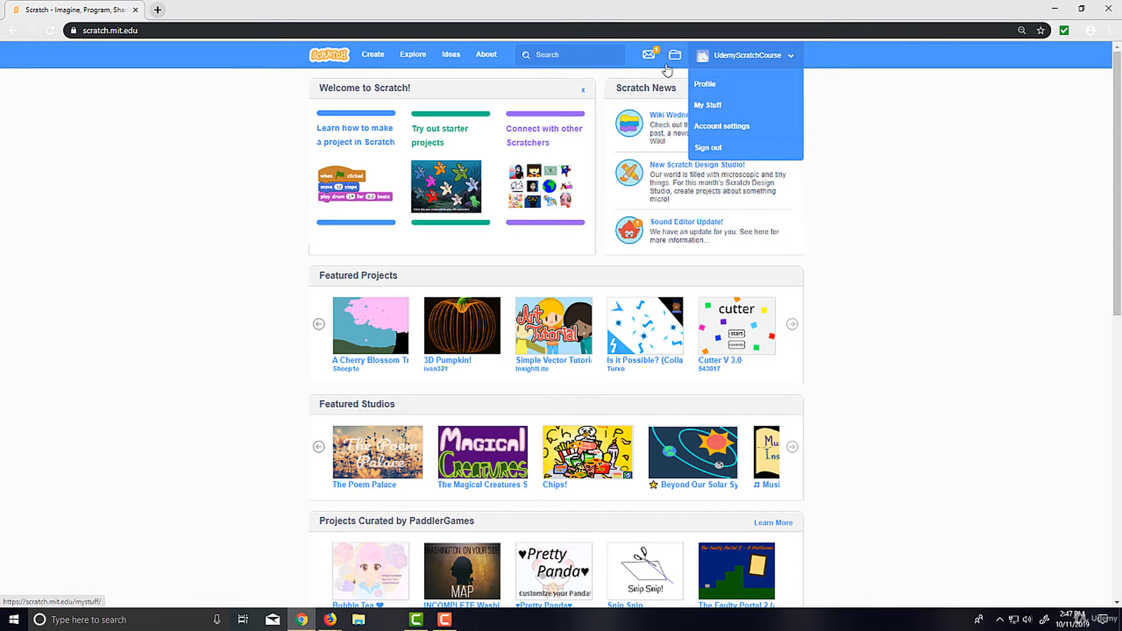
{"action": "mouse_move", "coordinate": [707, 84]}
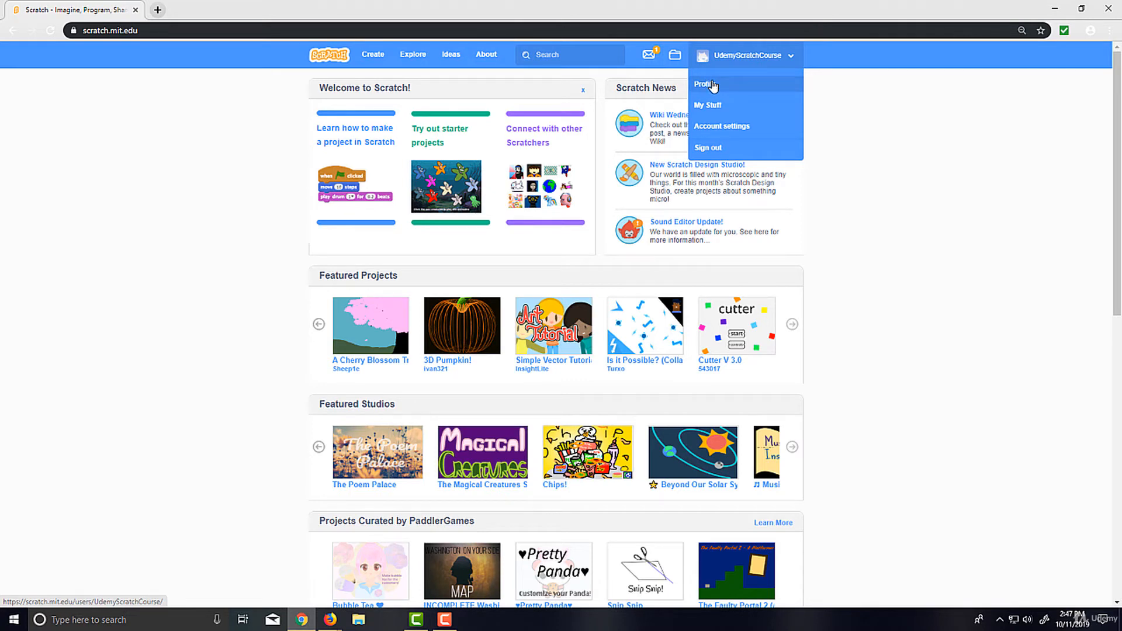
{"action": "mouse_move", "coordinate": [721, 91]}
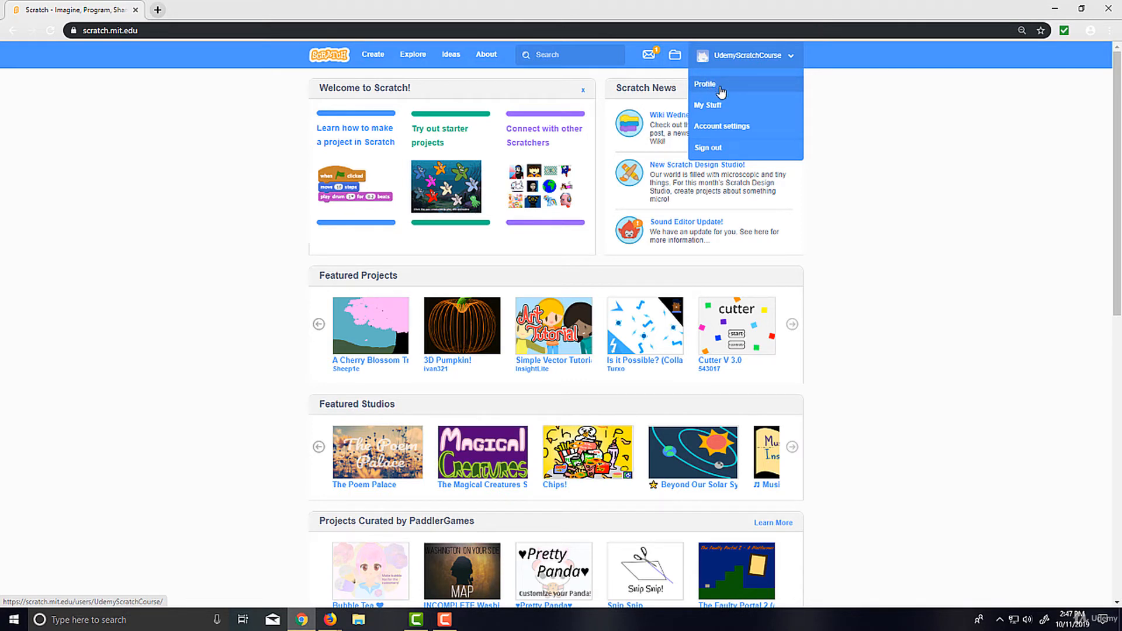
{"action": "mouse_move", "coordinate": [725, 85]}
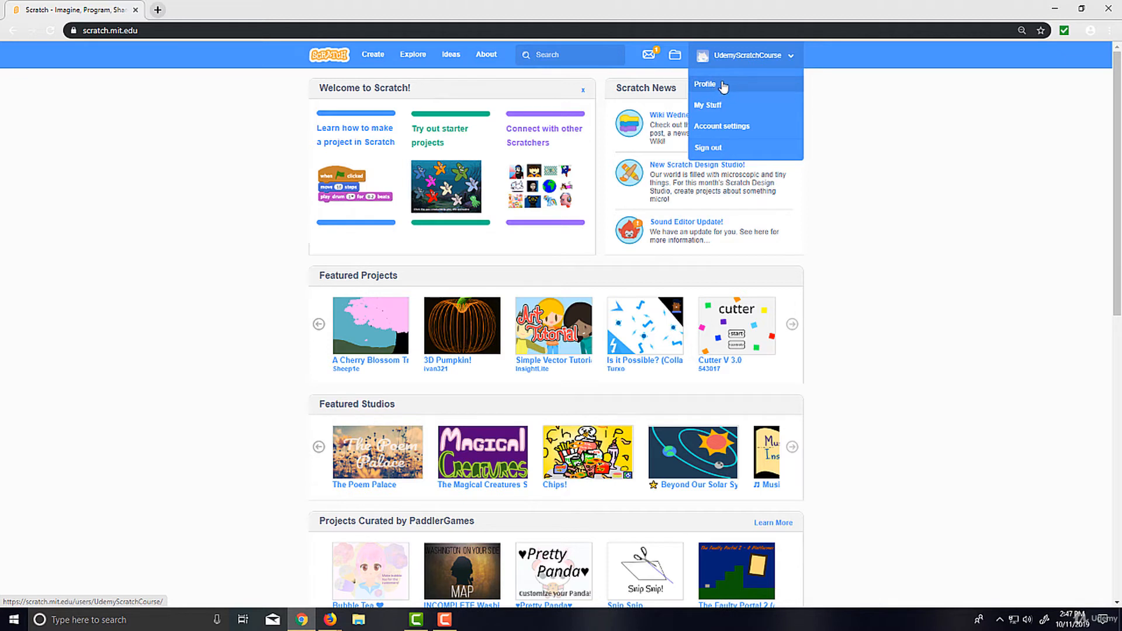
{"action": "mouse_move", "coordinate": [758, 130]}
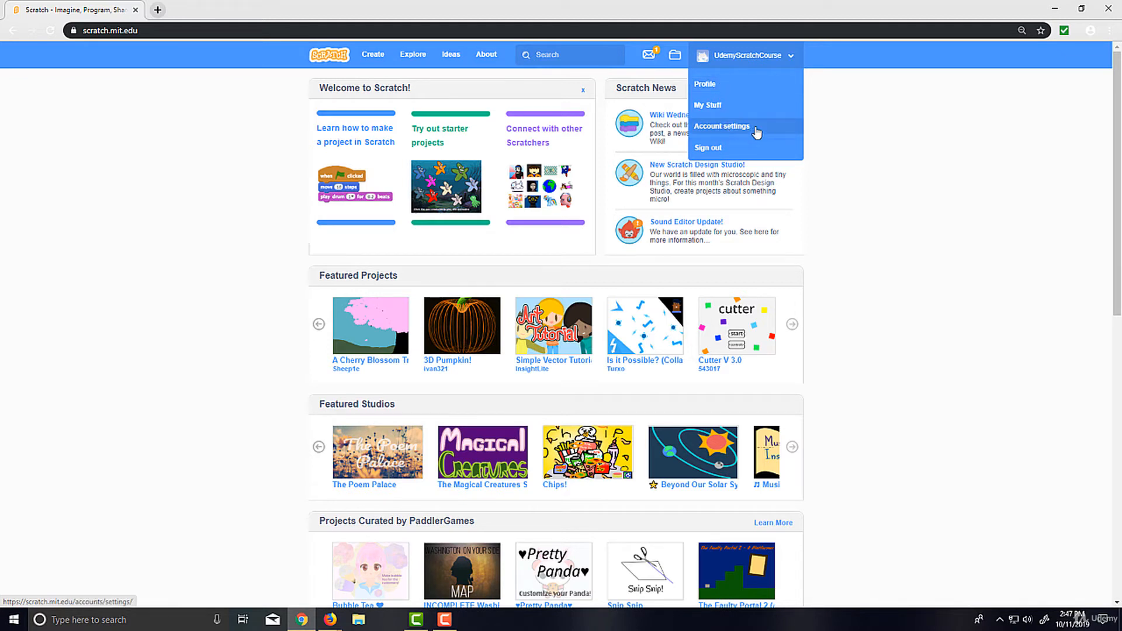
{"action": "mouse_move", "coordinate": [734, 137]}
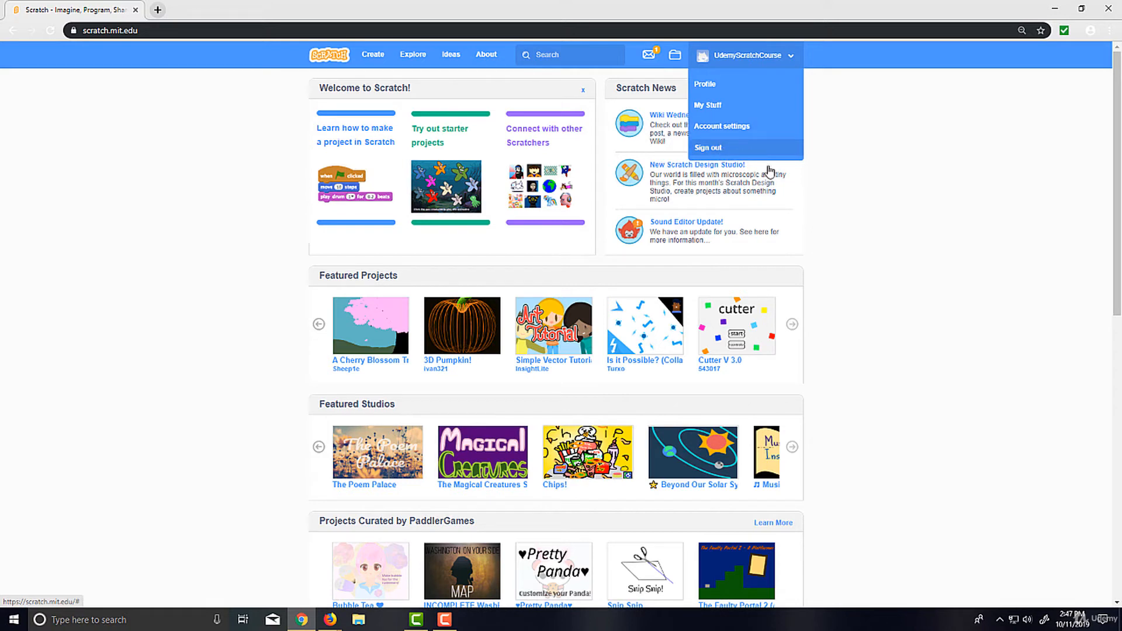
{"action": "left_click", "coordinate": [746, 55]}
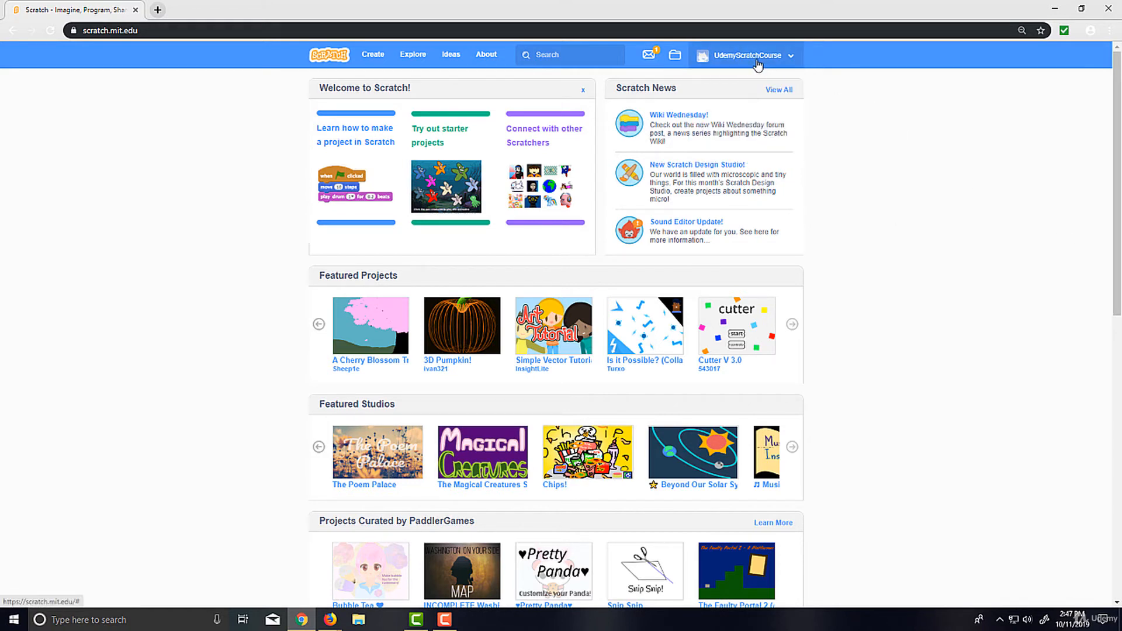
{"action": "left_click", "coordinate": [676, 53]}
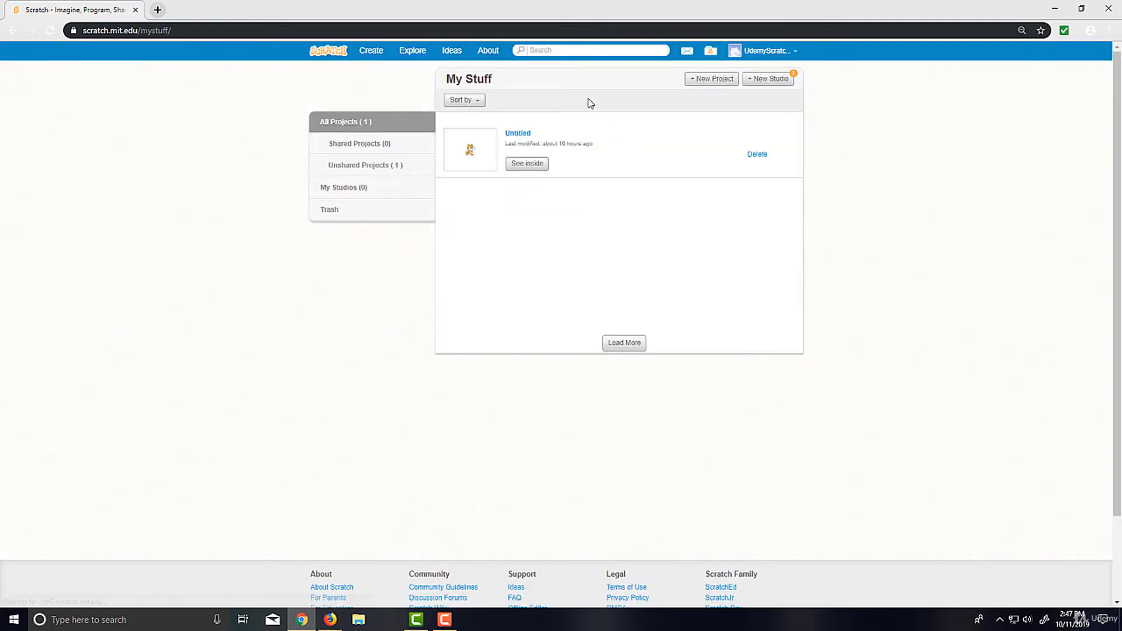
{"action": "mouse_move", "coordinate": [776, 280]}
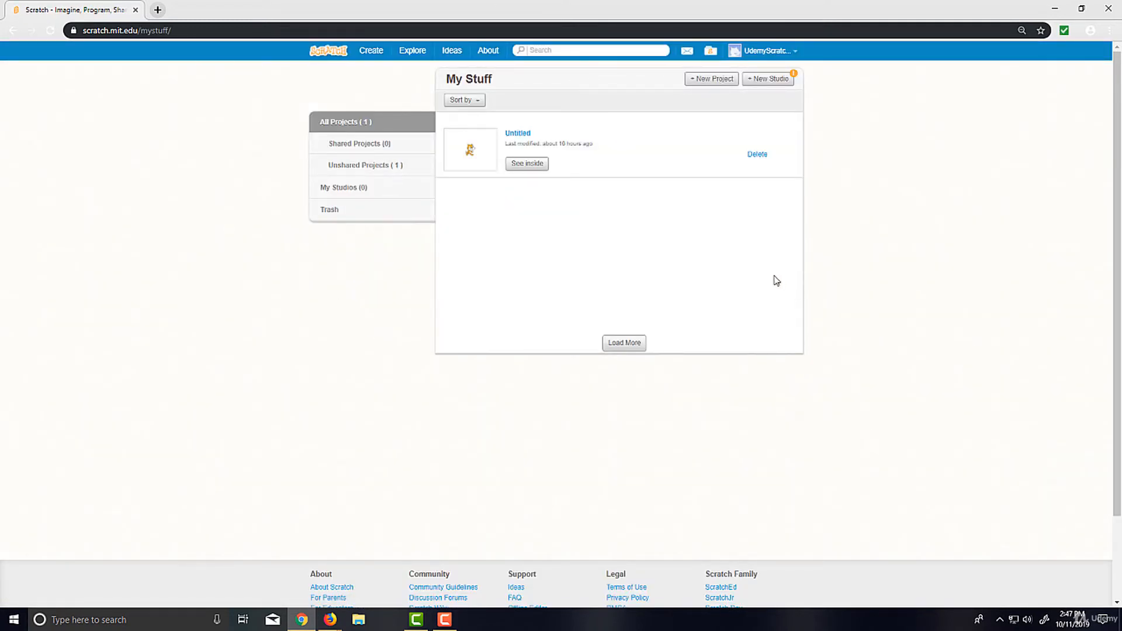
{"action": "mouse_move", "coordinate": [716, 172]}
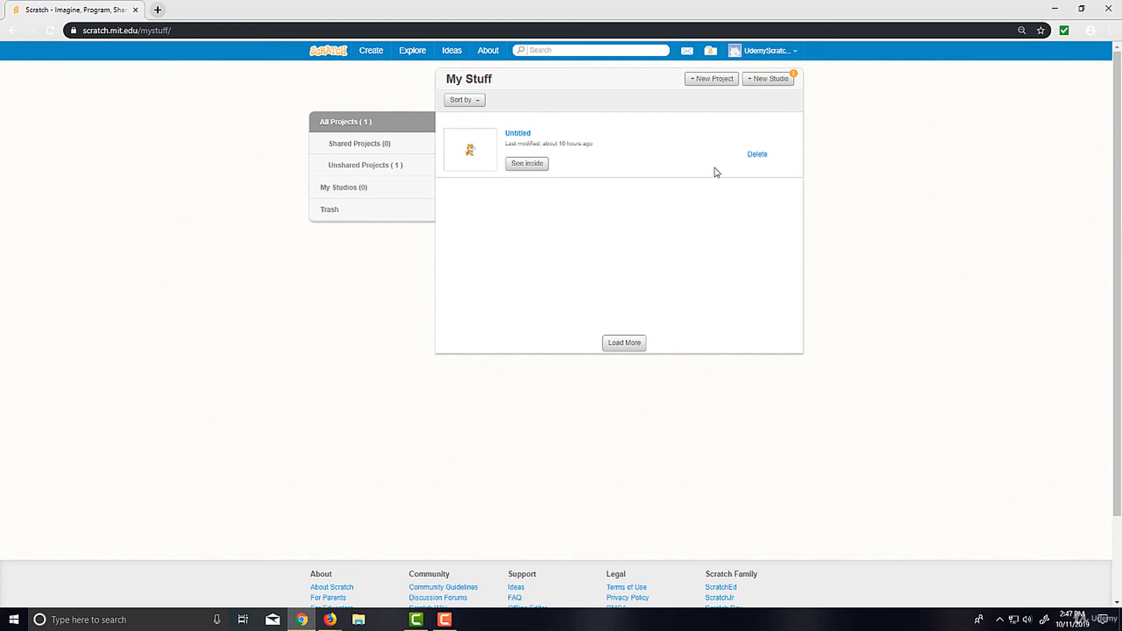
{"action": "mouse_move", "coordinate": [584, 175]}
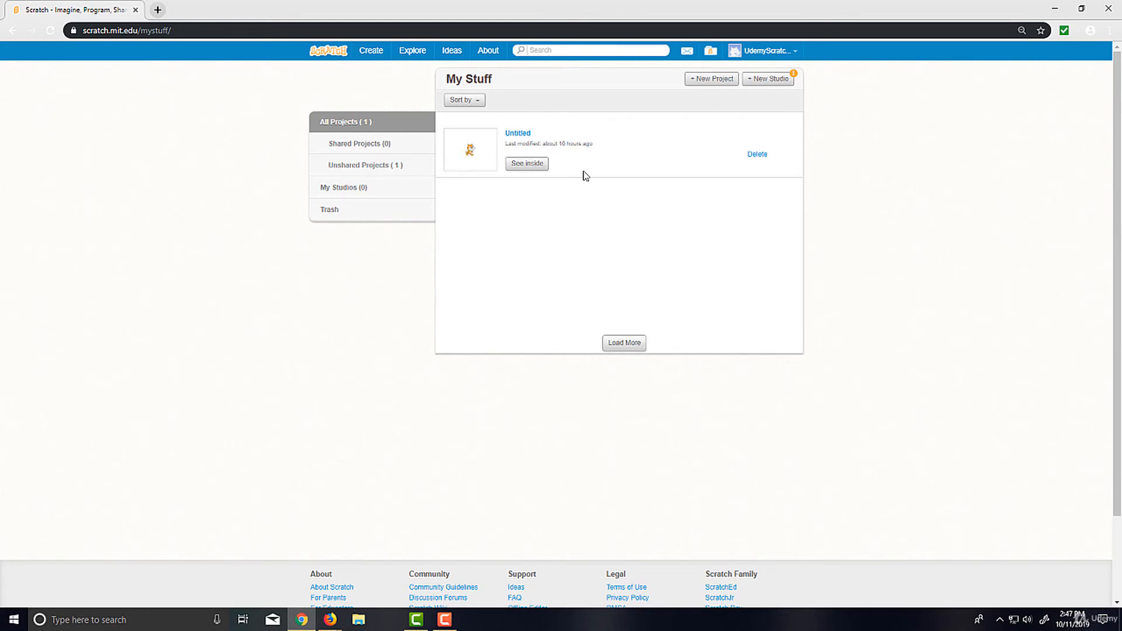
{"action": "mouse_move", "coordinate": [972, 304]}
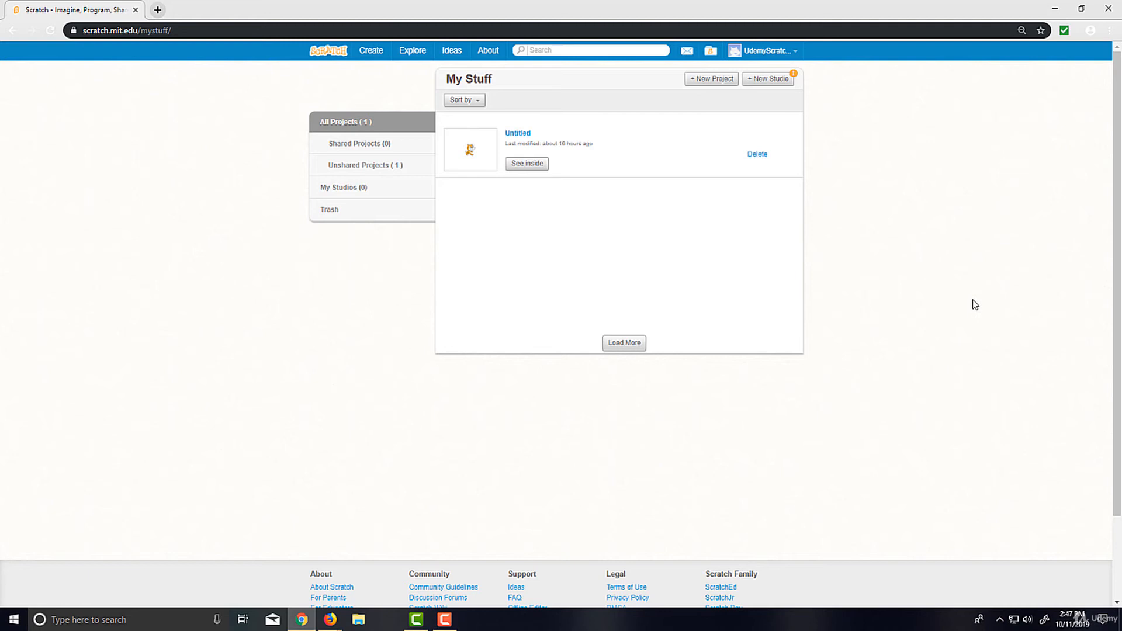
{"action": "mouse_move", "coordinate": [954, 299]}
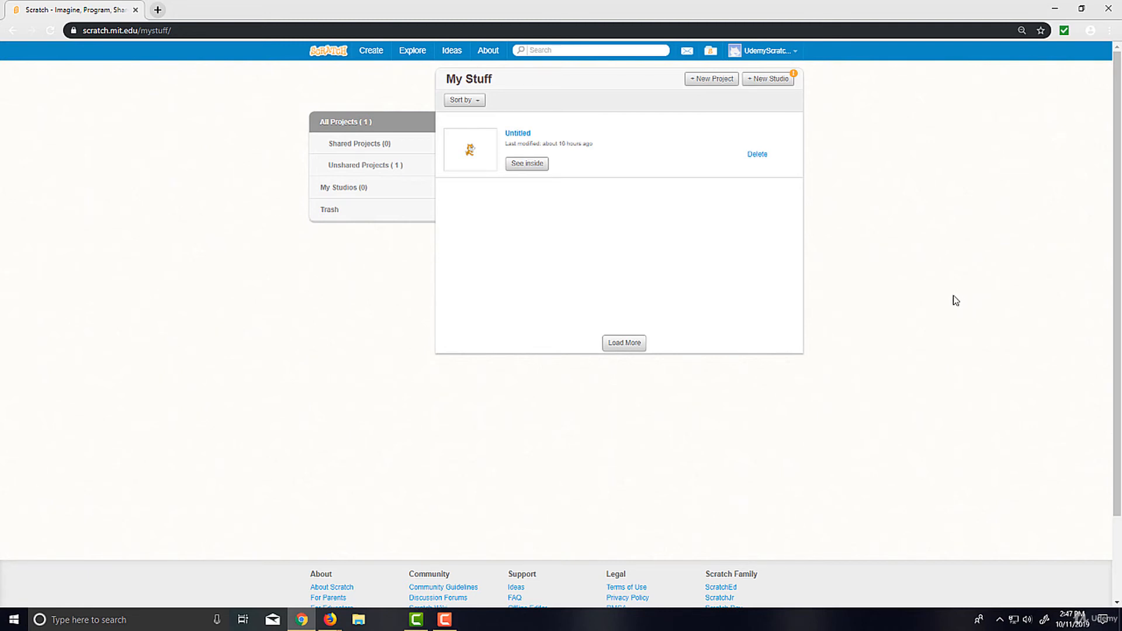
{"action": "mouse_move", "coordinate": [385, 305]}
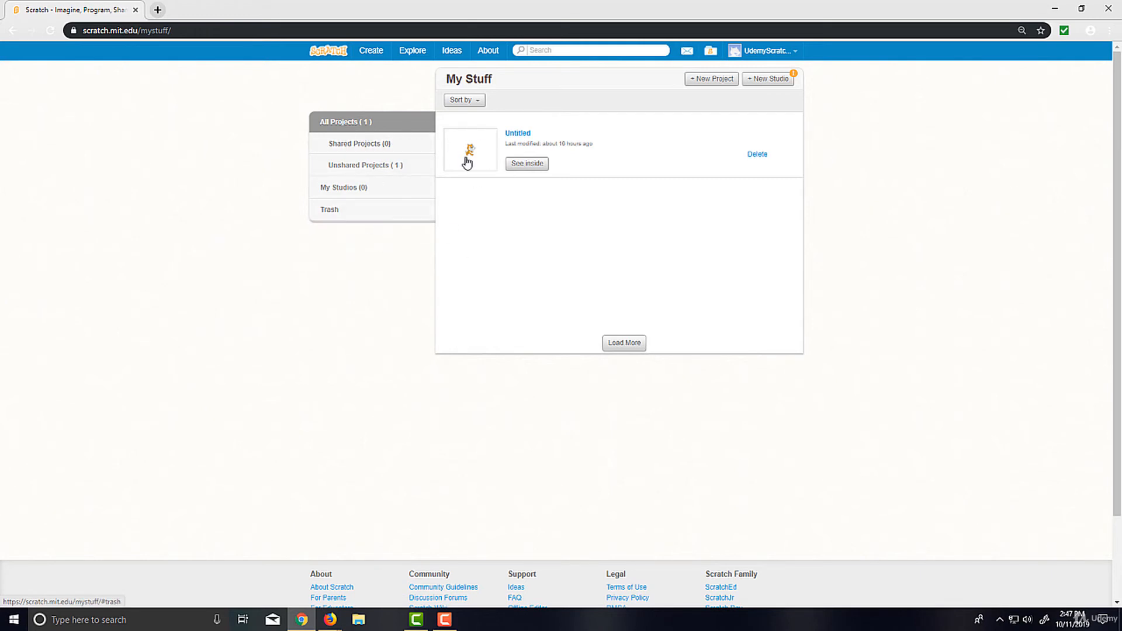
{"action": "mouse_move", "coordinate": [374, 250]}
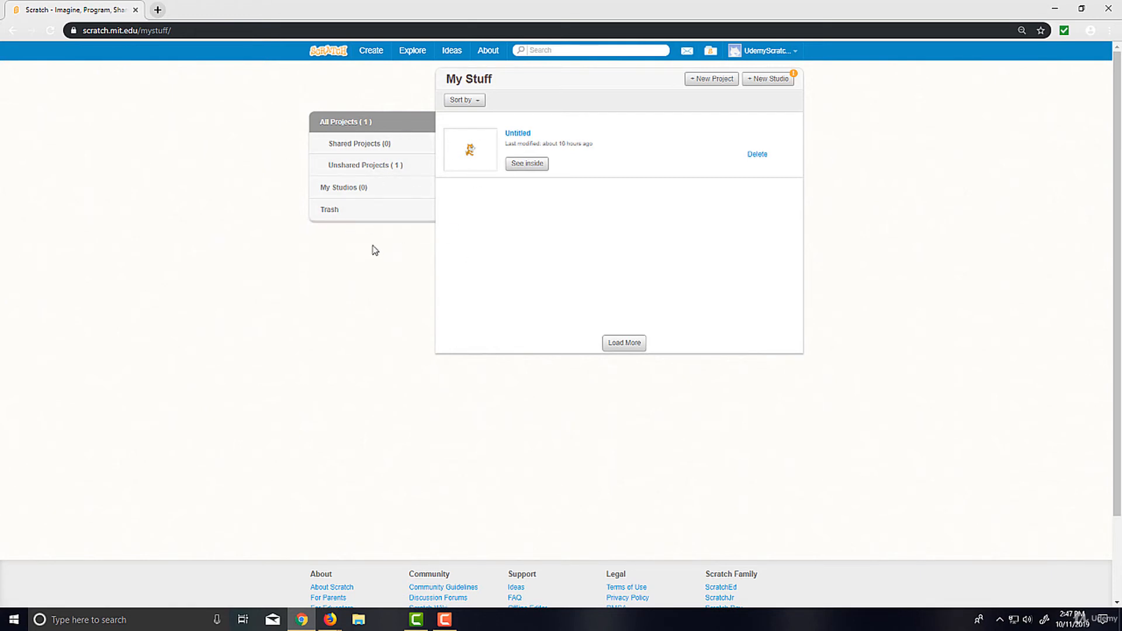
{"action": "mouse_move", "coordinate": [271, 147]}
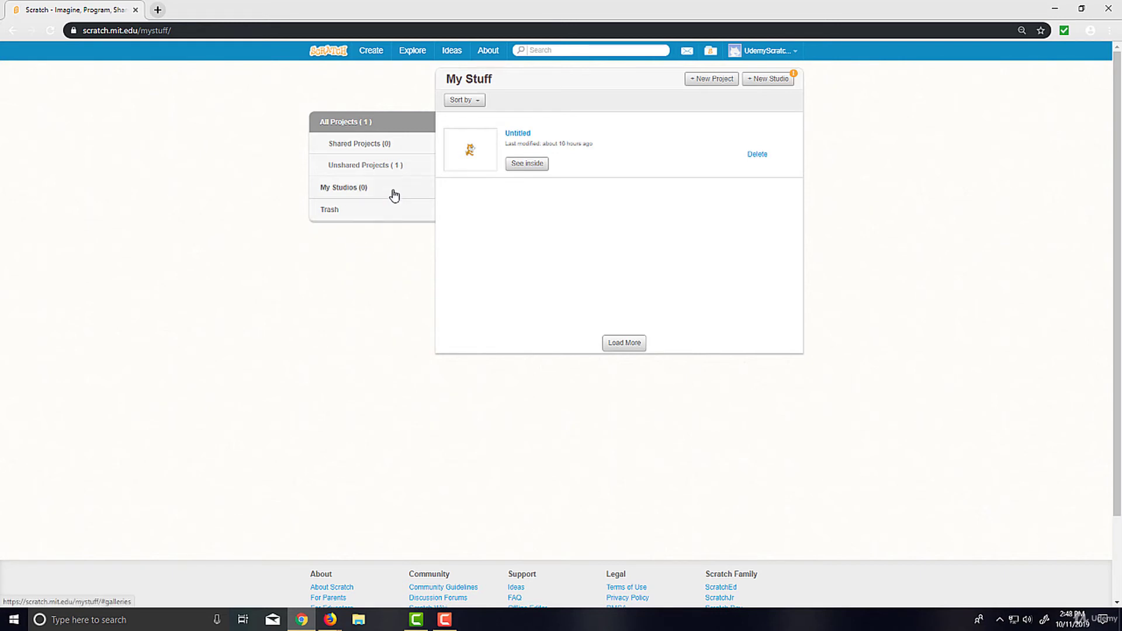
Browse Unshared Projects, then Shared Projects, then the empty My Studios list
{"action": "left_click", "coordinate": [371, 166]}
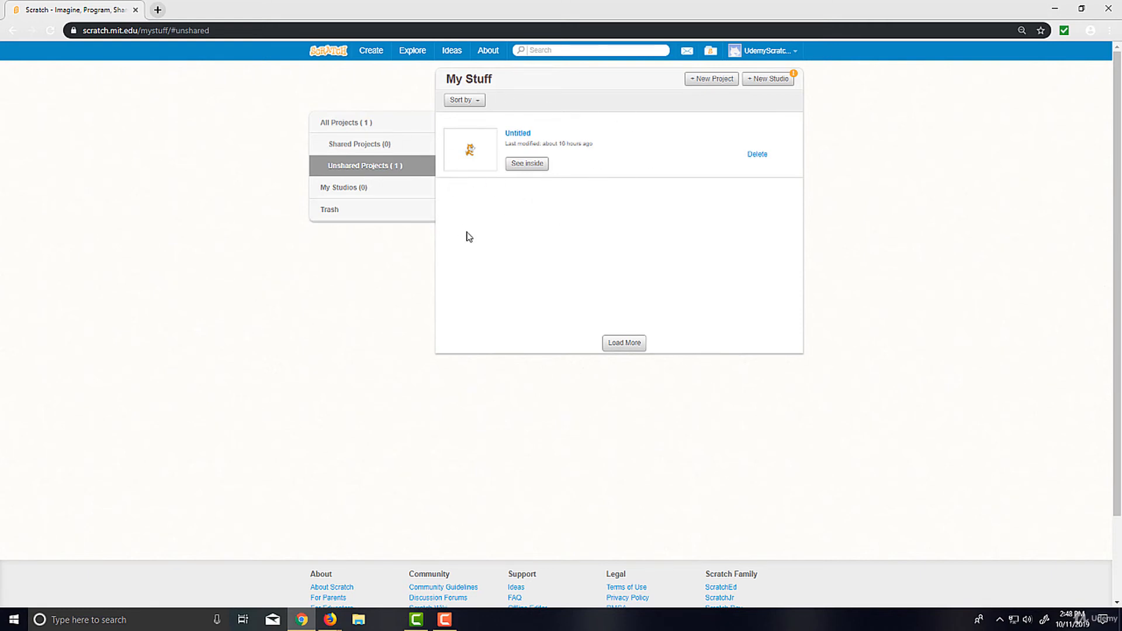
{"action": "left_click", "coordinate": [357, 144]}
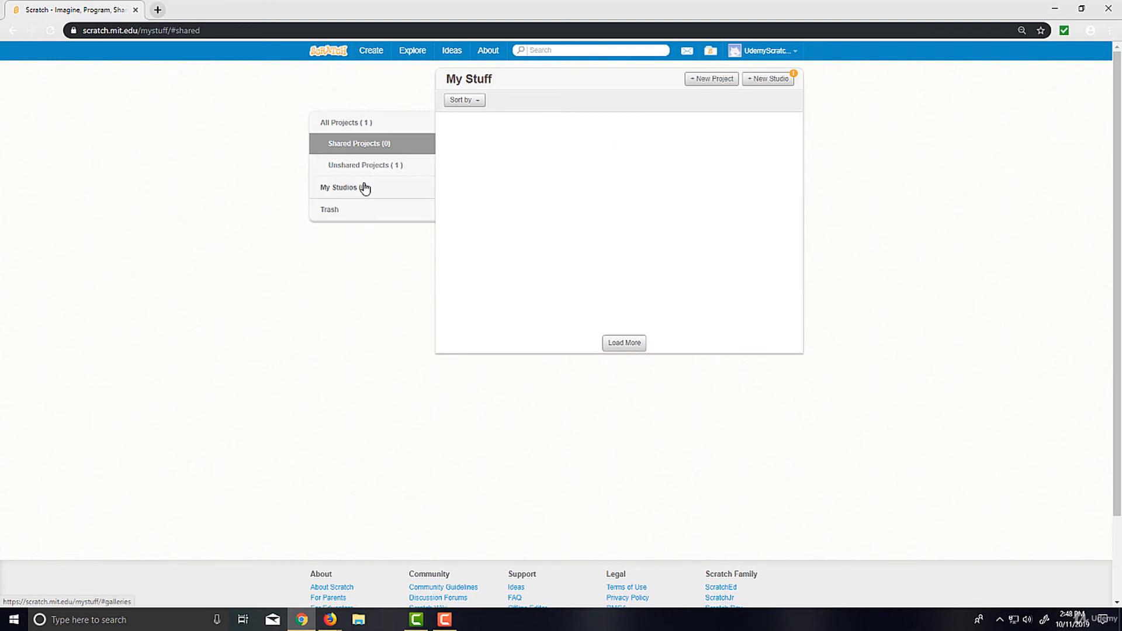
{"action": "left_click", "coordinate": [342, 187]}
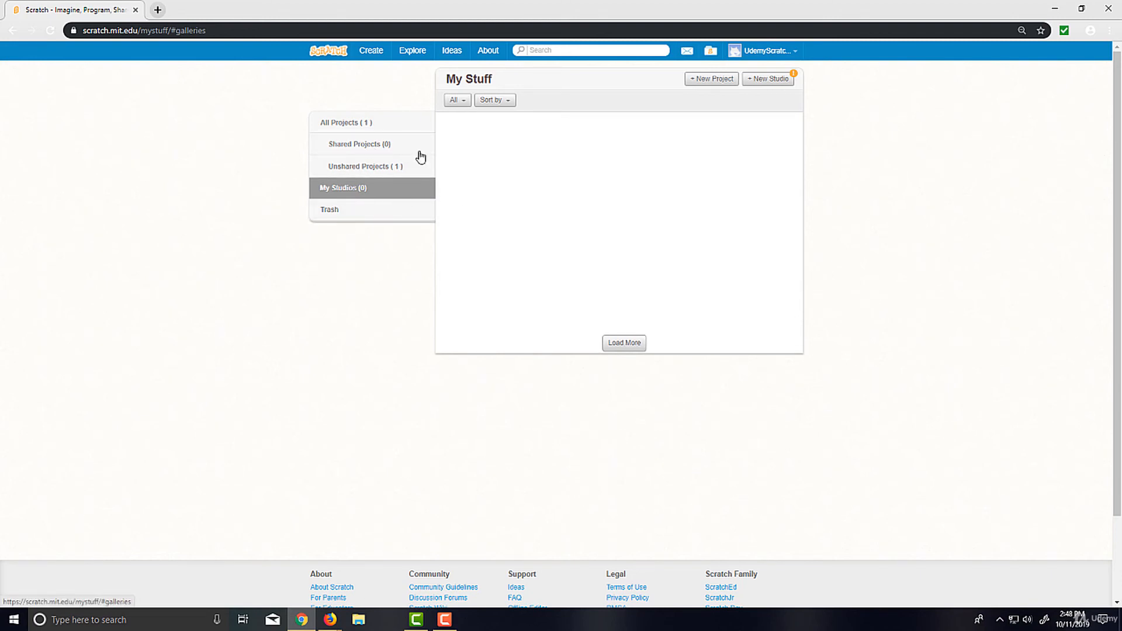
{"action": "mouse_move", "coordinate": [499, 257]}
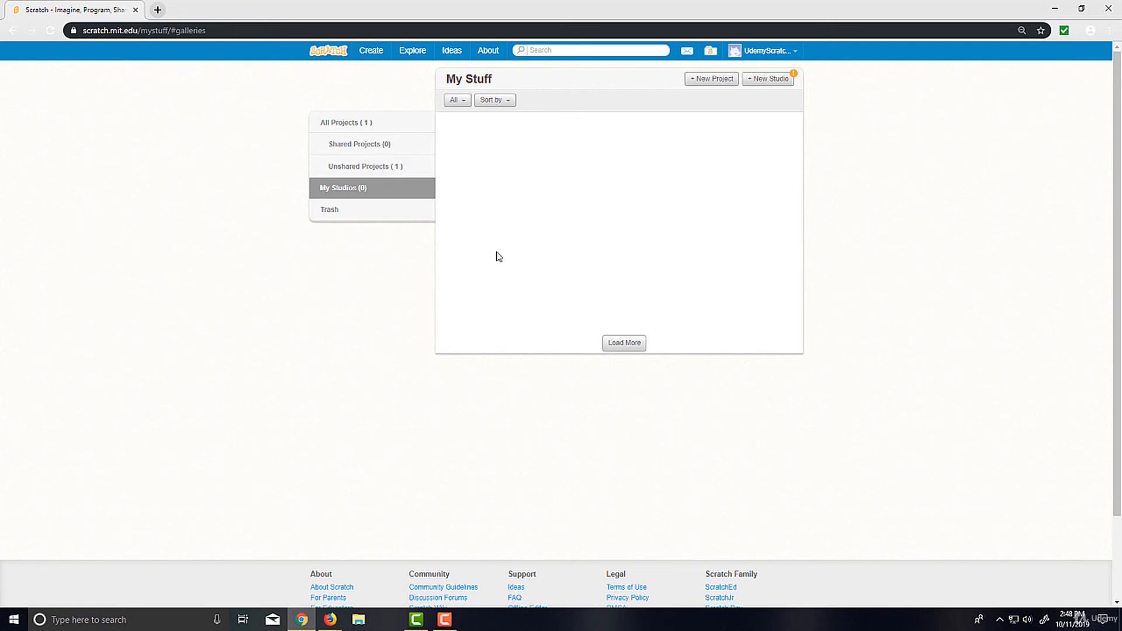
{"action": "mouse_move", "coordinate": [558, 194]}
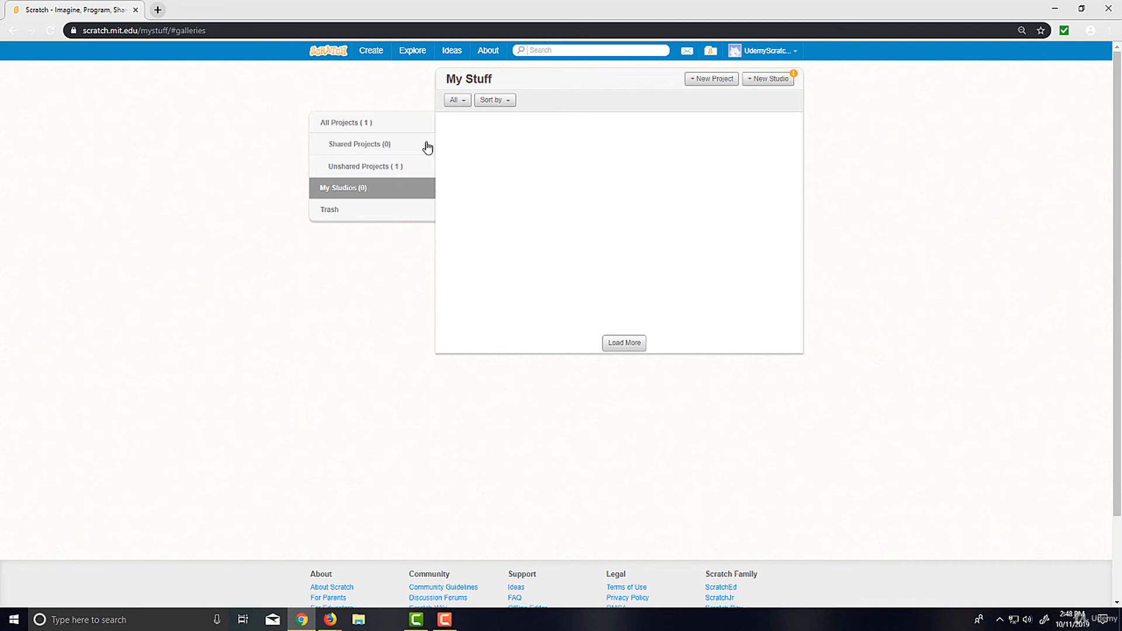
{"action": "mouse_move", "coordinate": [515, 178]}
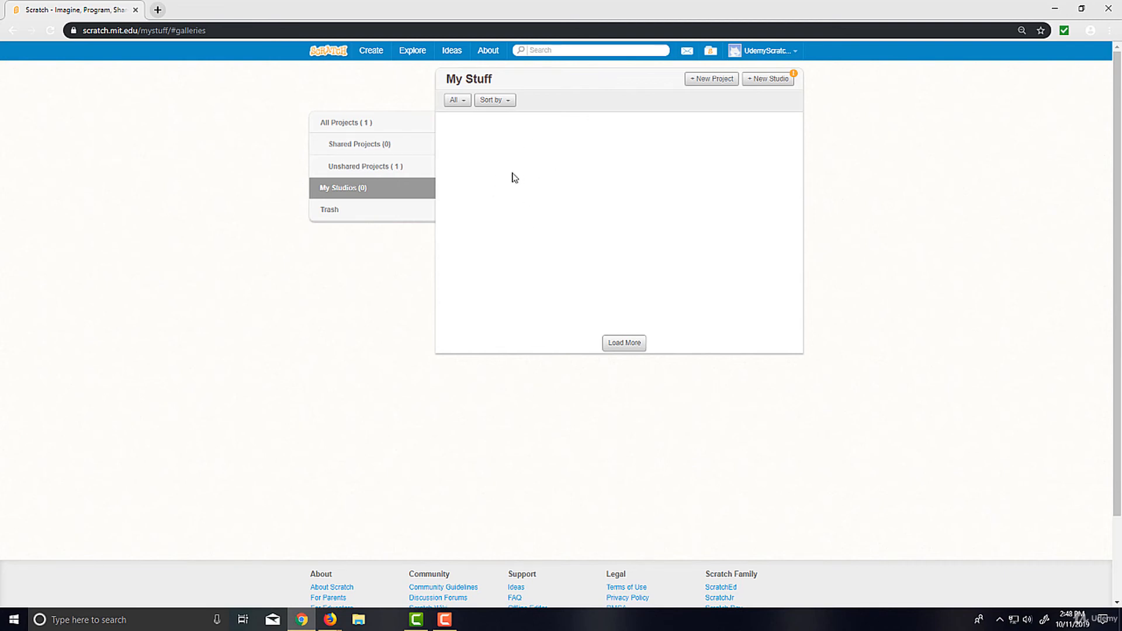
{"action": "mouse_move", "coordinate": [540, 173]}
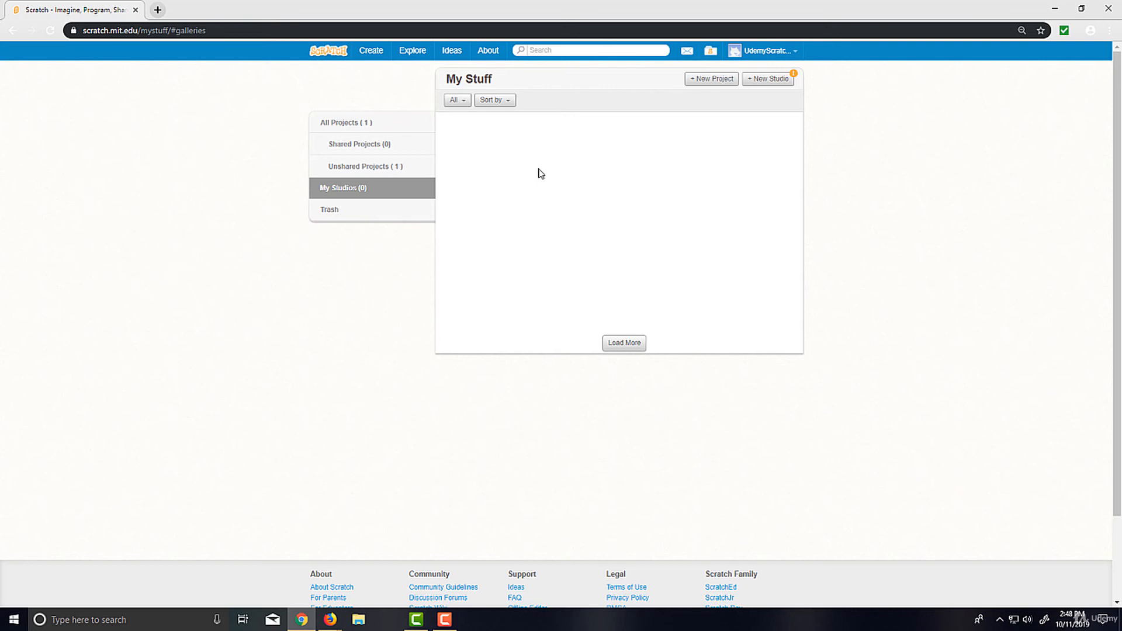
{"action": "mouse_move", "coordinate": [641, 157]}
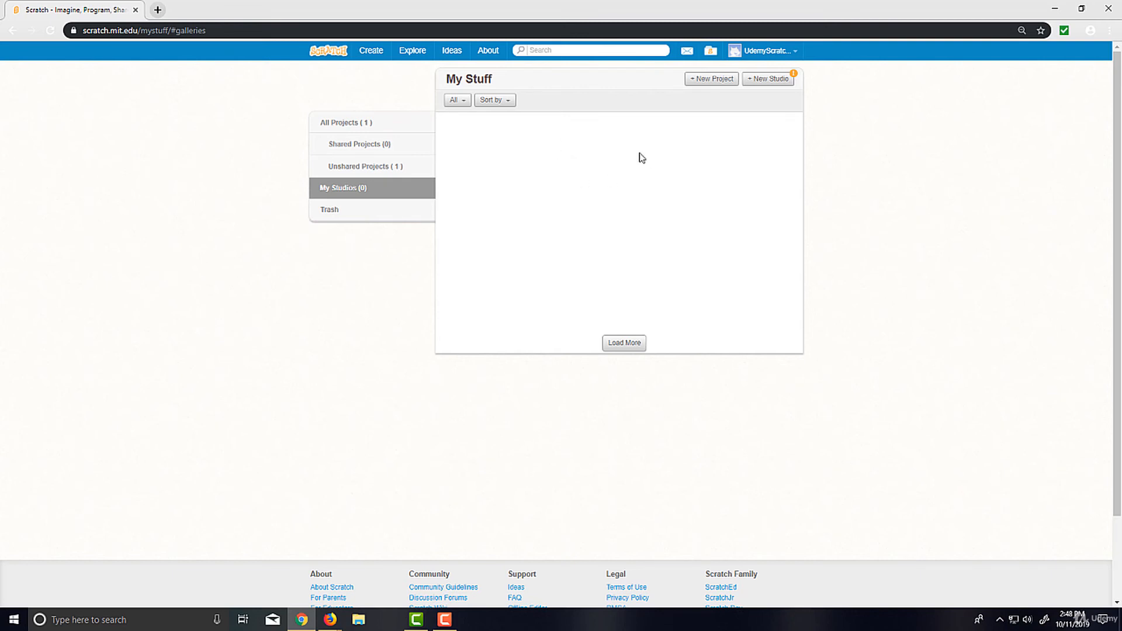
{"action": "mouse_move", "coordinate": [690, 82]}
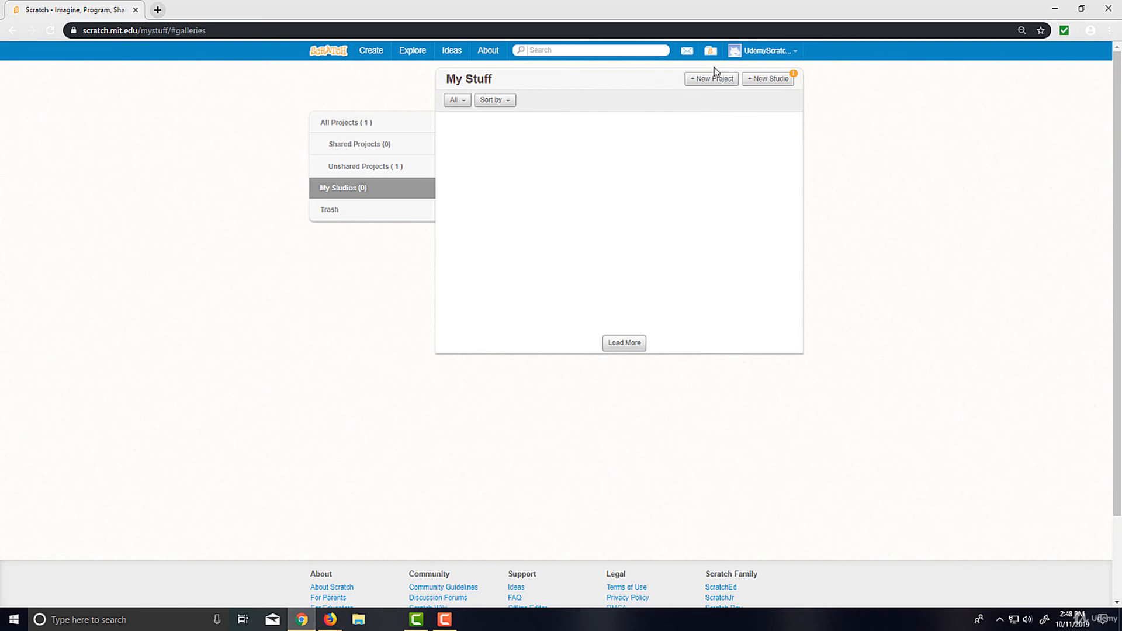
{"action": "mouse_move", "coordinate": [715, 126]}
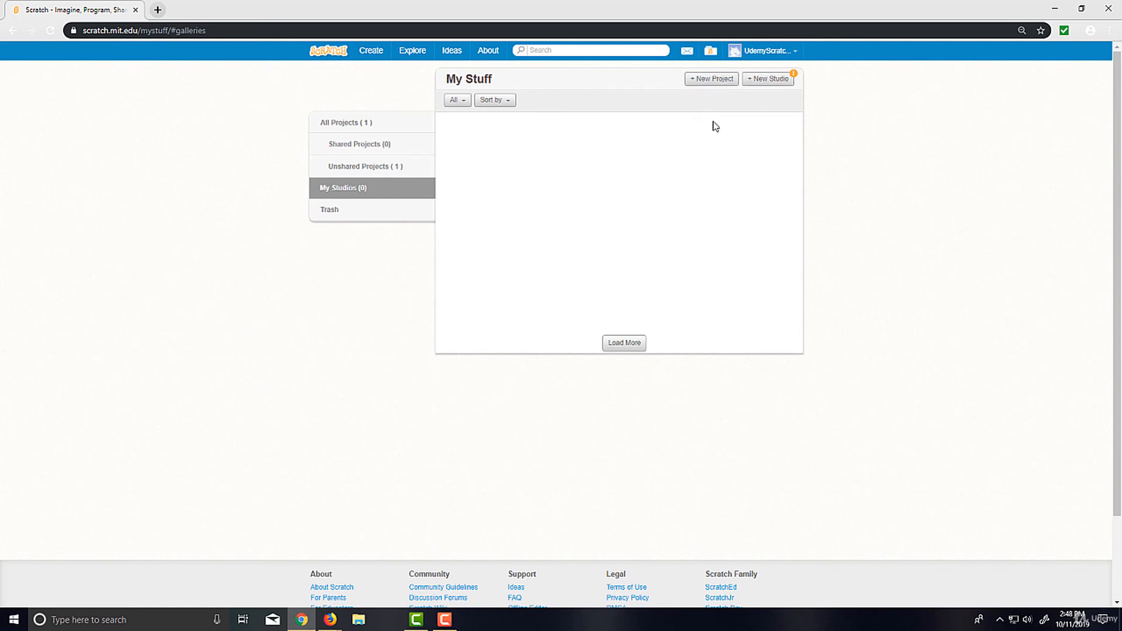
{"action": "mouse_move", "coordinate": [374, 123]}
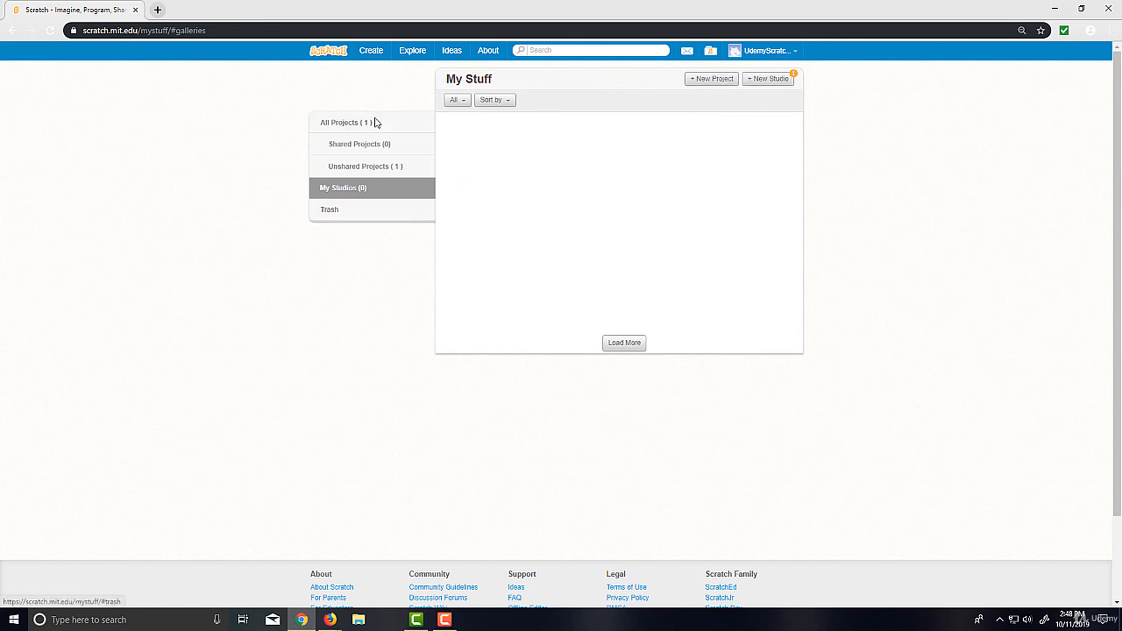
{"action": "mouse_move", "coordinate": [393, 208]}
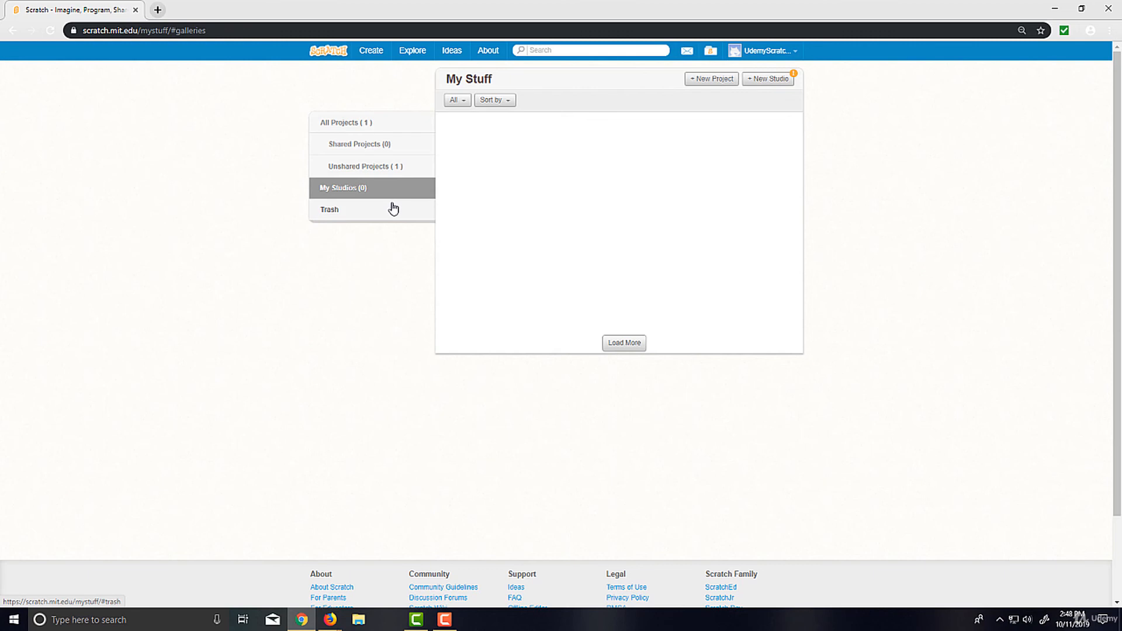
Restore the Untitled project from the Trash and return to the All Projects list
{"action": "left_click", "coordinate": [342, 209]}
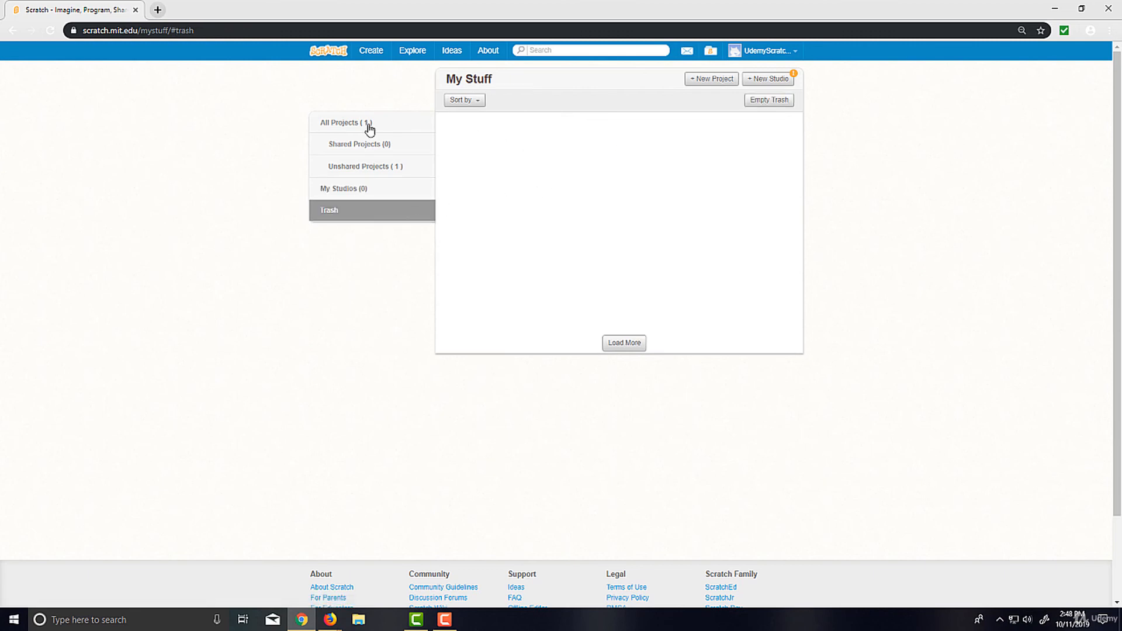
{"action": "left_click", "coordinate": [346, 123]}
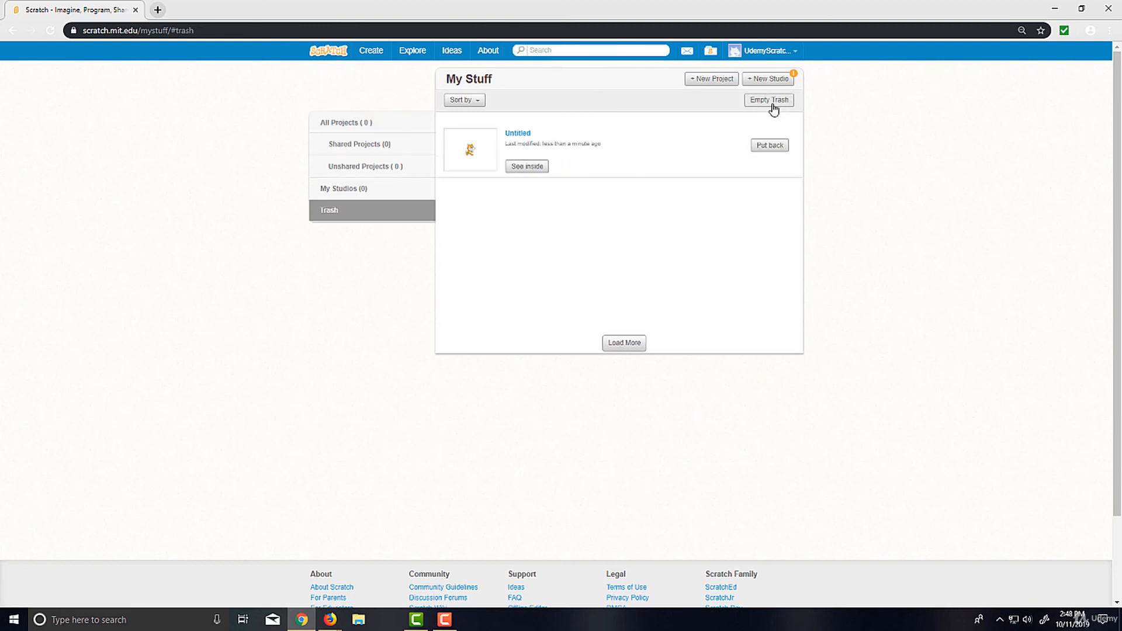
{"action": "left_click", "coordinate": [770, 145]}
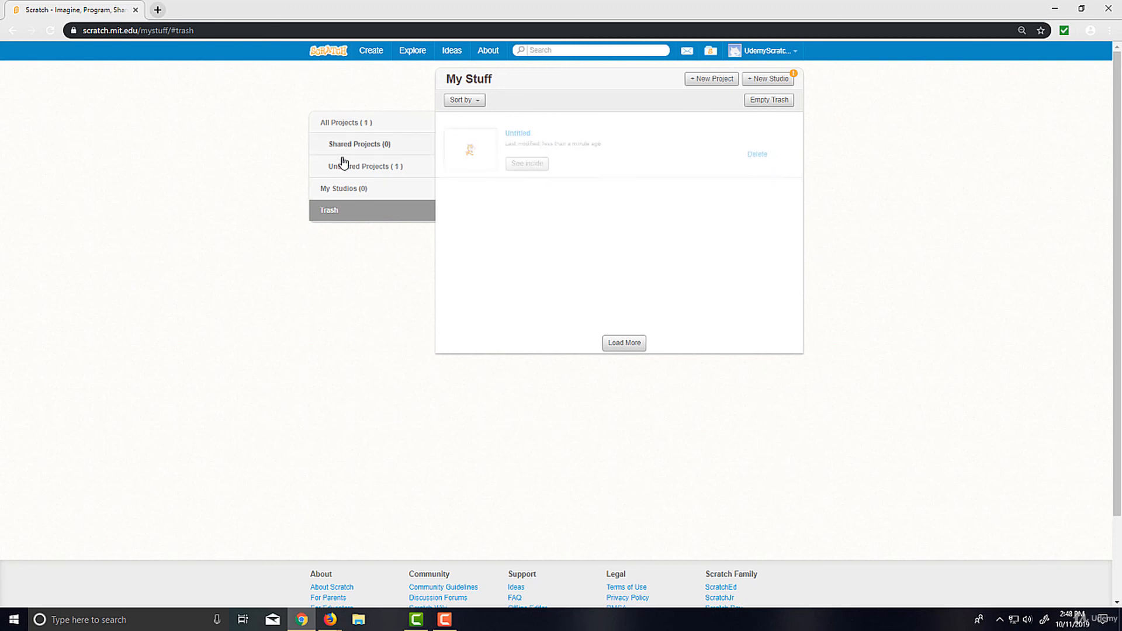
{"action": "left_click", "coordinate": [345, 123]}
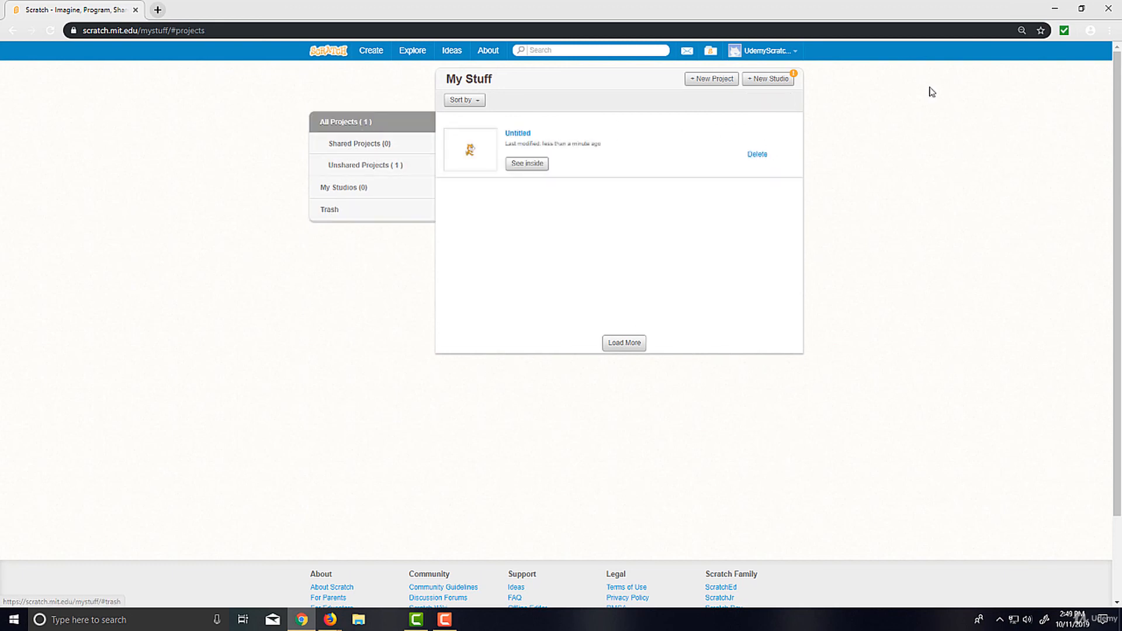
{"action": "mouse_move", "coordinate": [775, 75]}
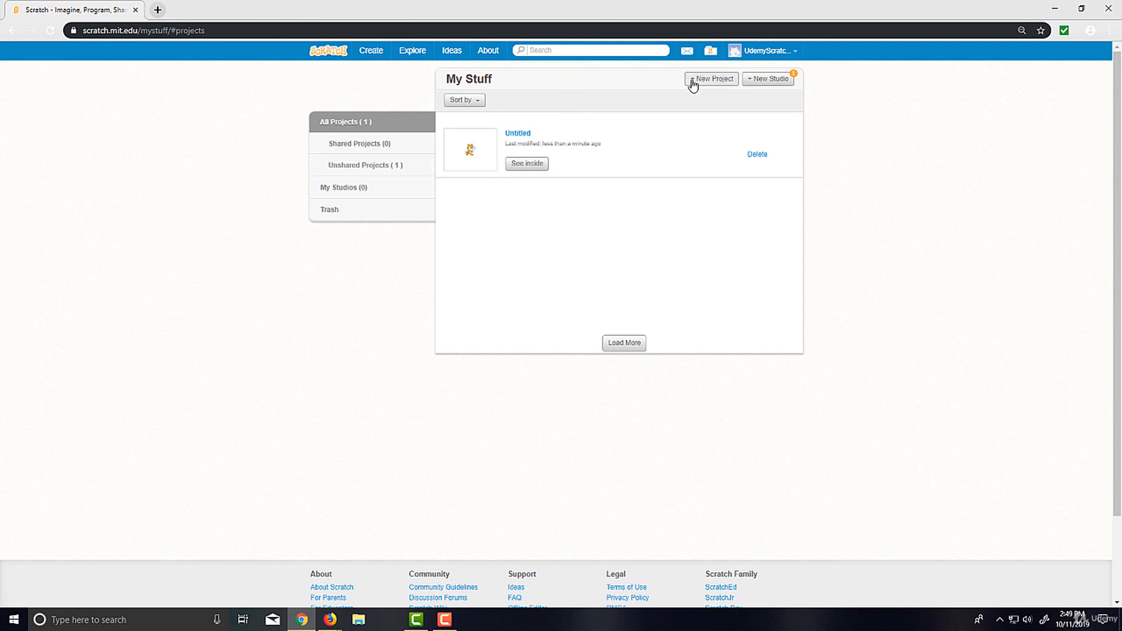
{"action": "mouse_move", "coordinate": [635, 134]}
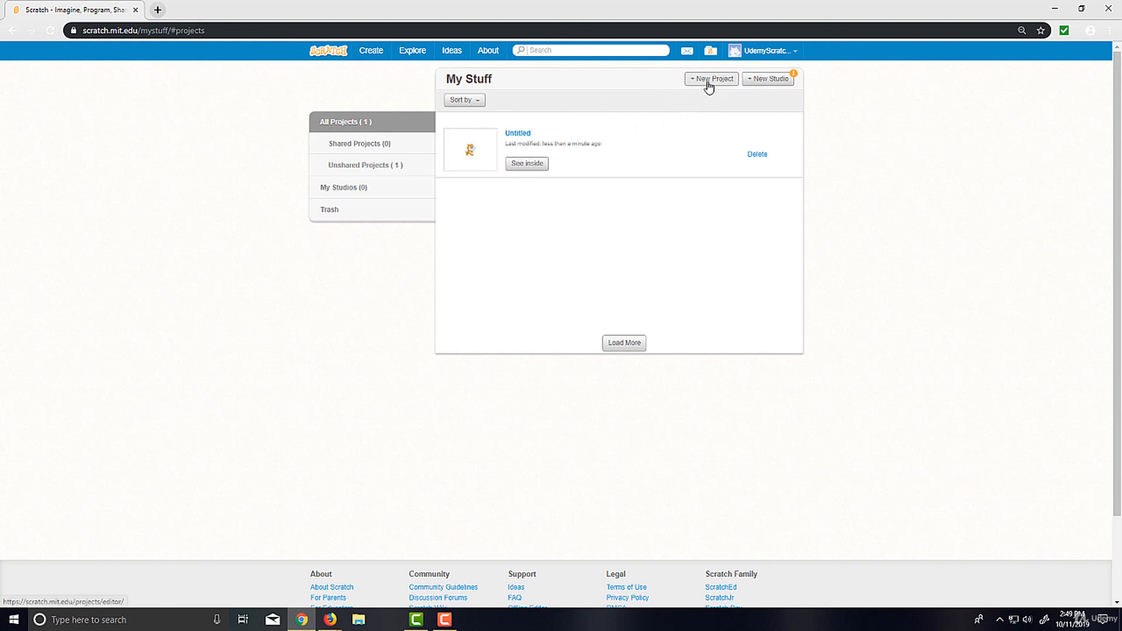
Create a new project from My Stuff, which begins loading in the editor
{"action": "left_click", "coordinate": [711, 80]}
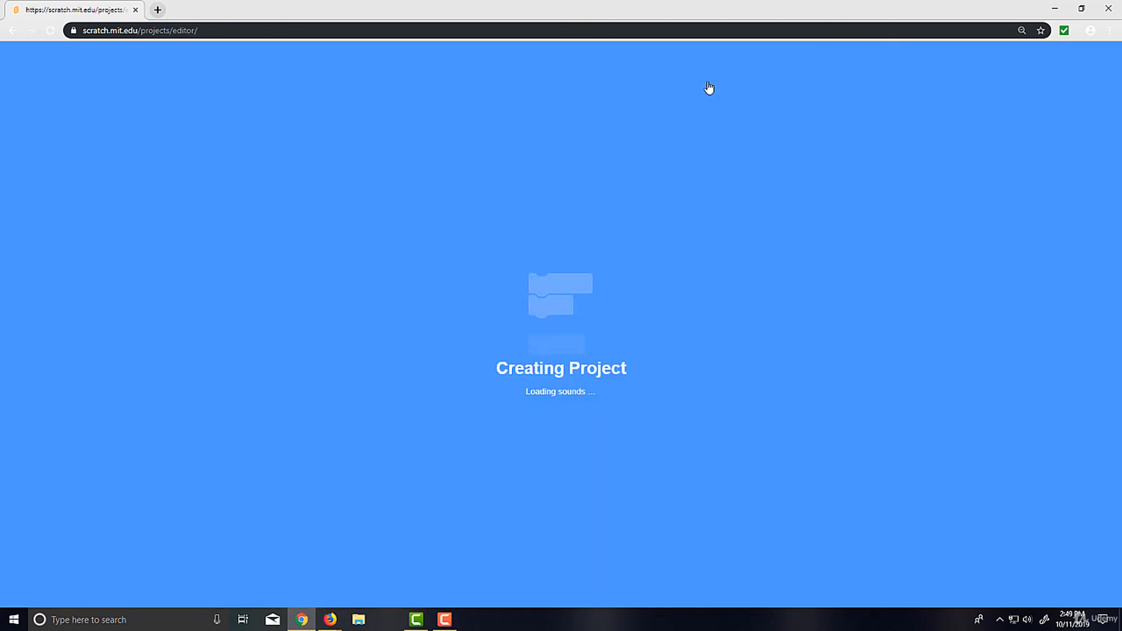
{"action": "mouse_move", "coordinate": [679, 110]}
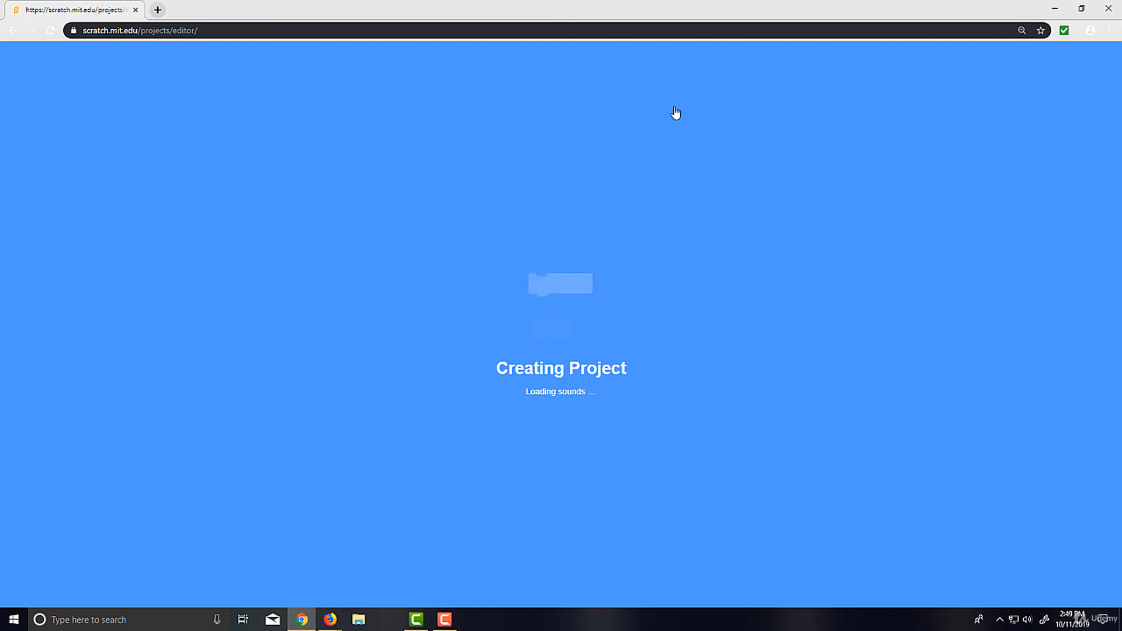
{"action": "mouse_move", "coordinate": [672, 115]}
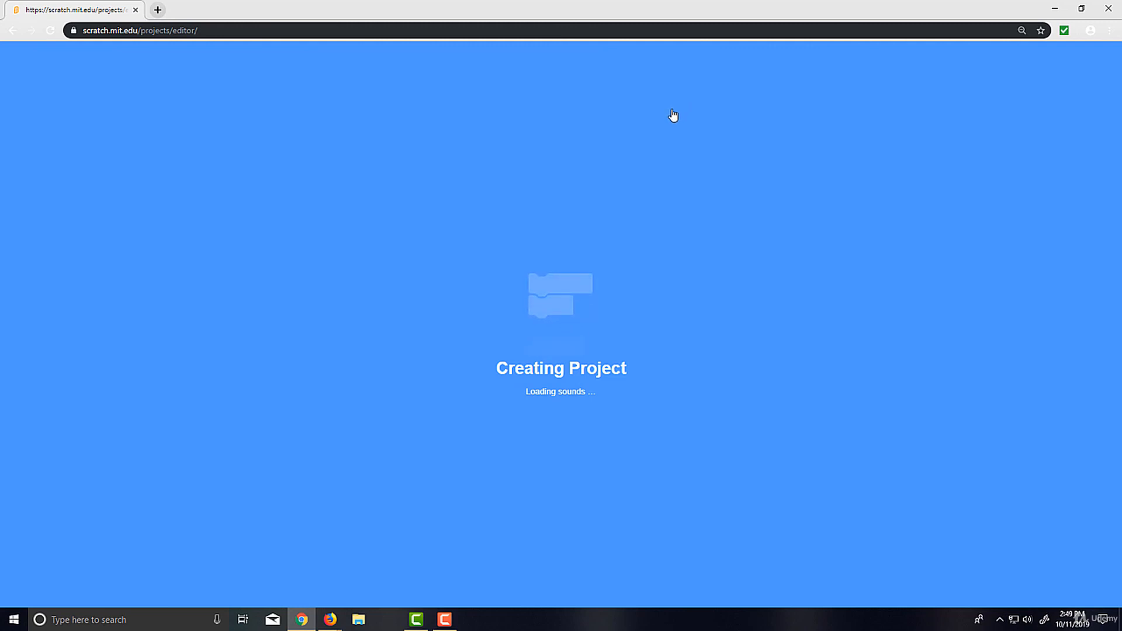